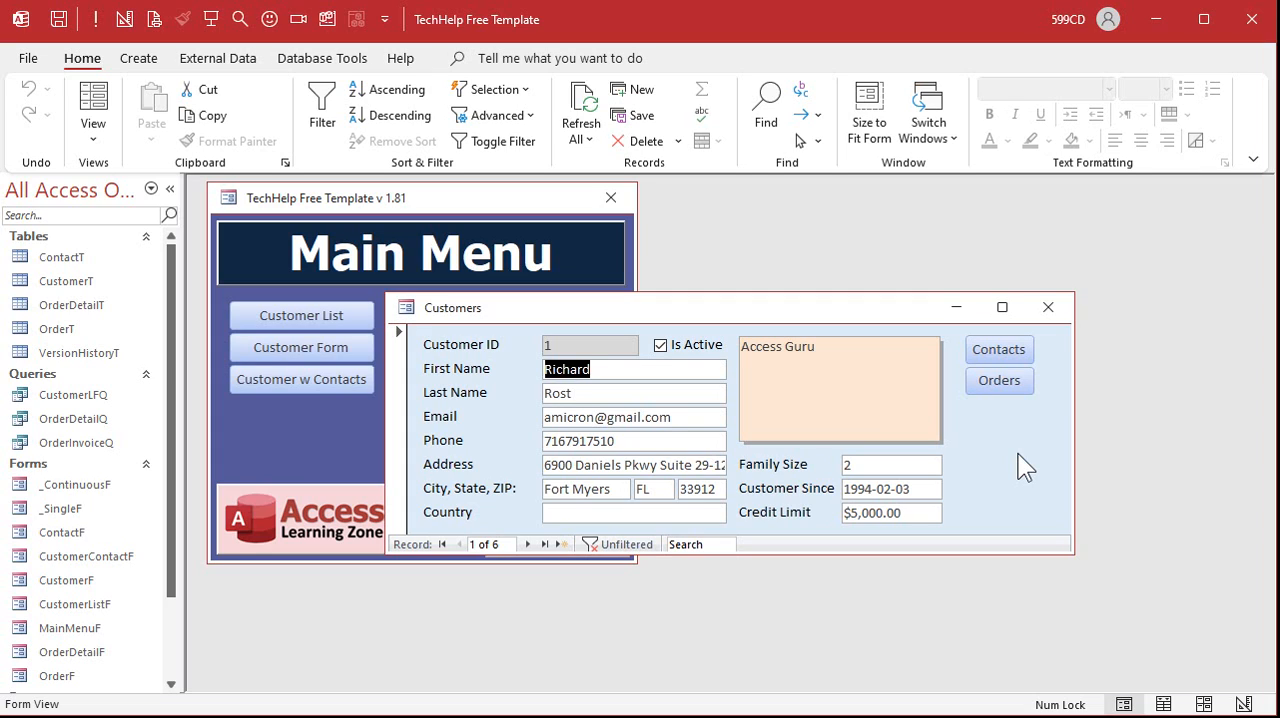
mouse_move(428, 420)
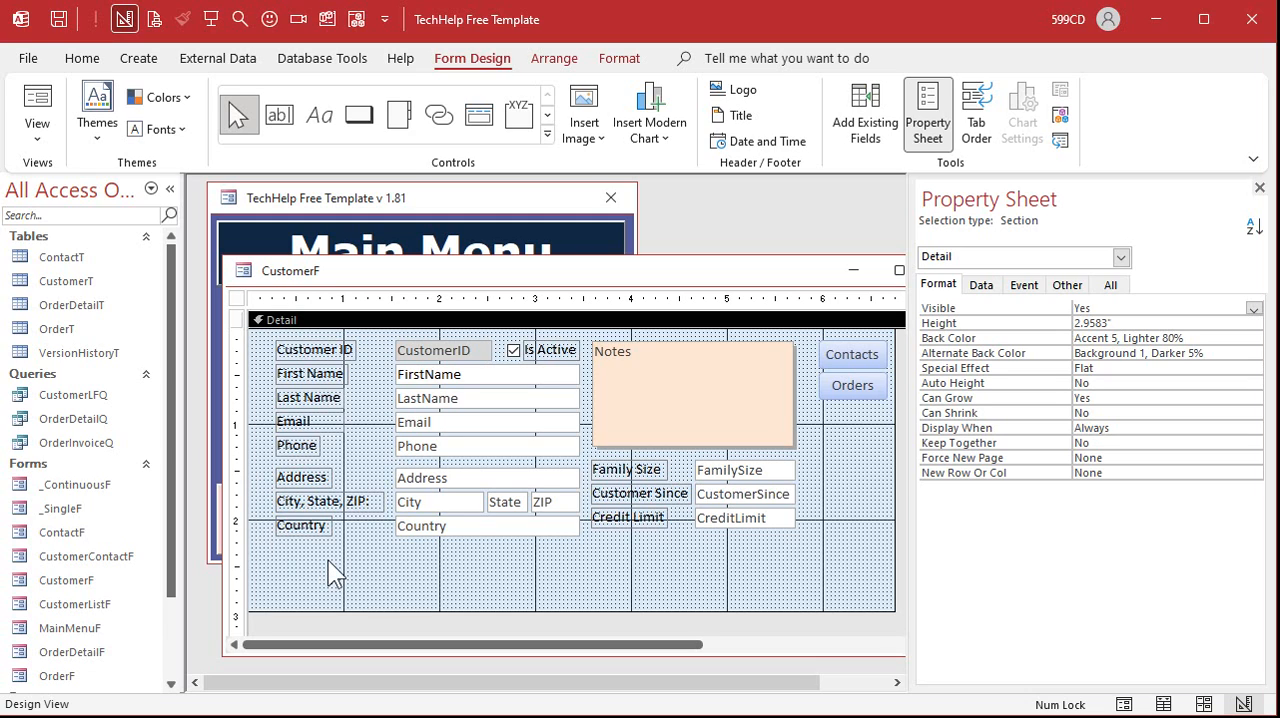
- Paste a copy of the Country label, caption it Billing, and set Vertical to Yes
left_click(301, 525)
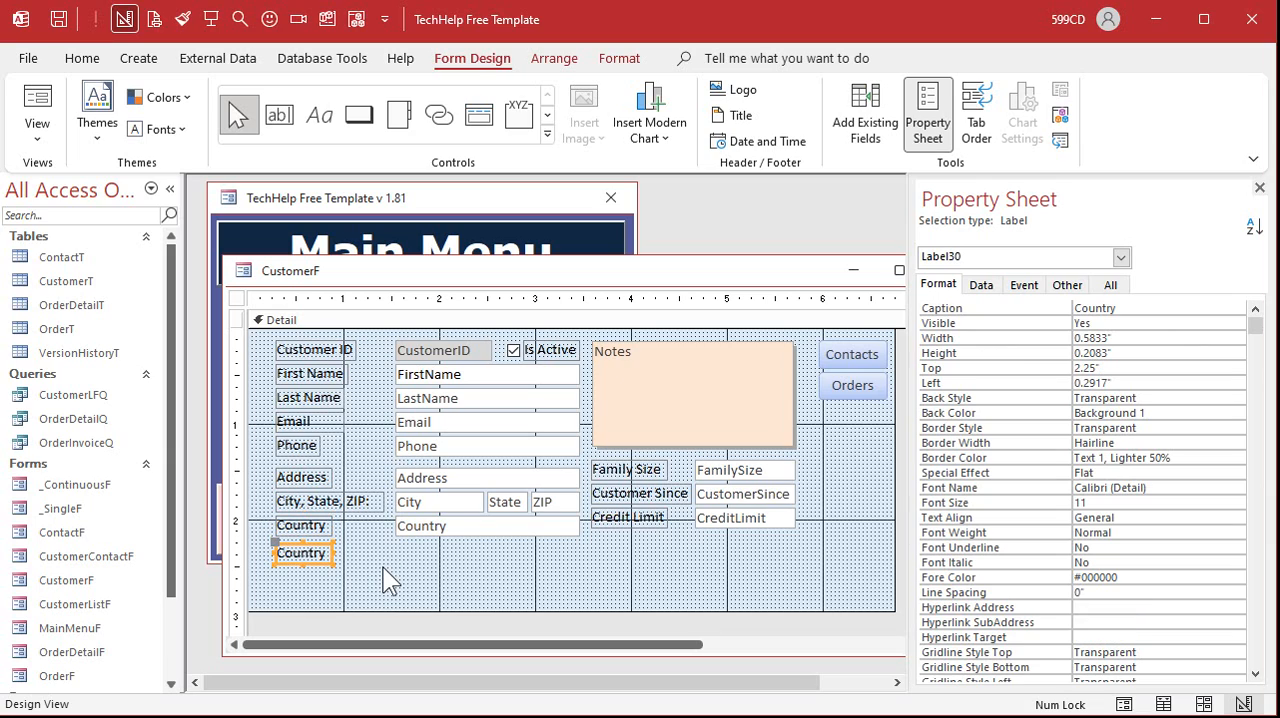
type("Billing")
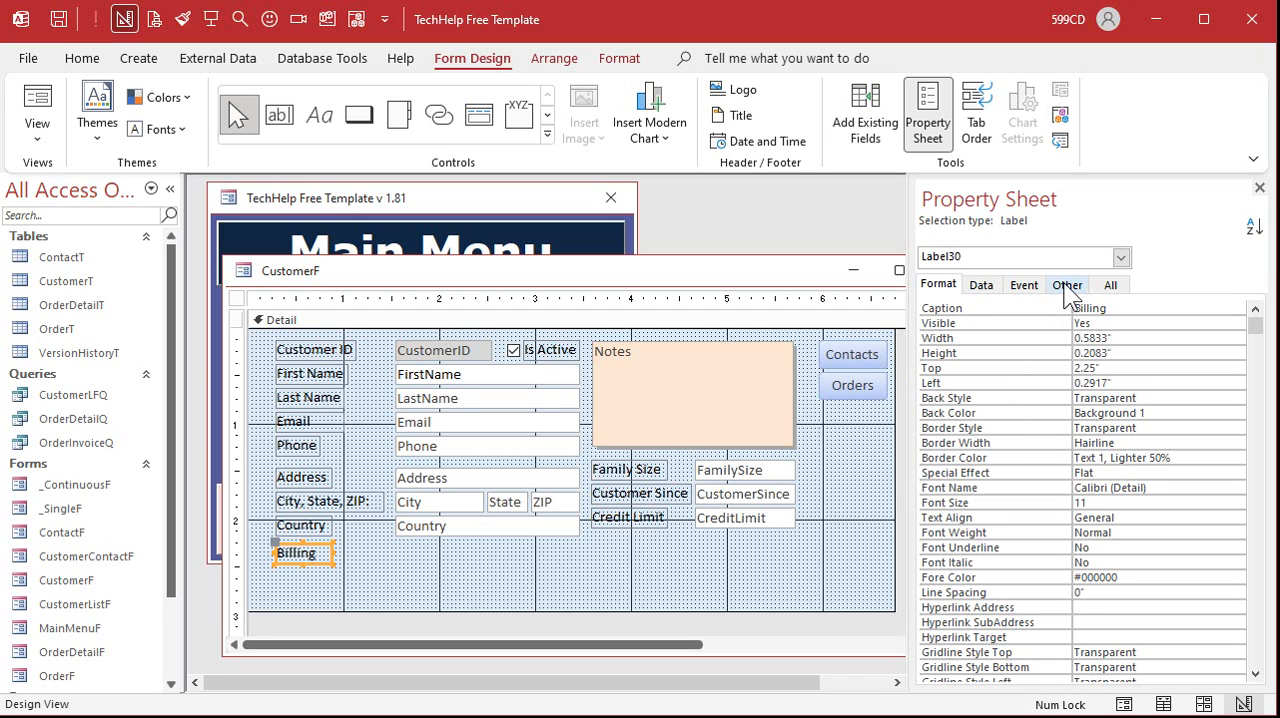
left_click(1067, 284)
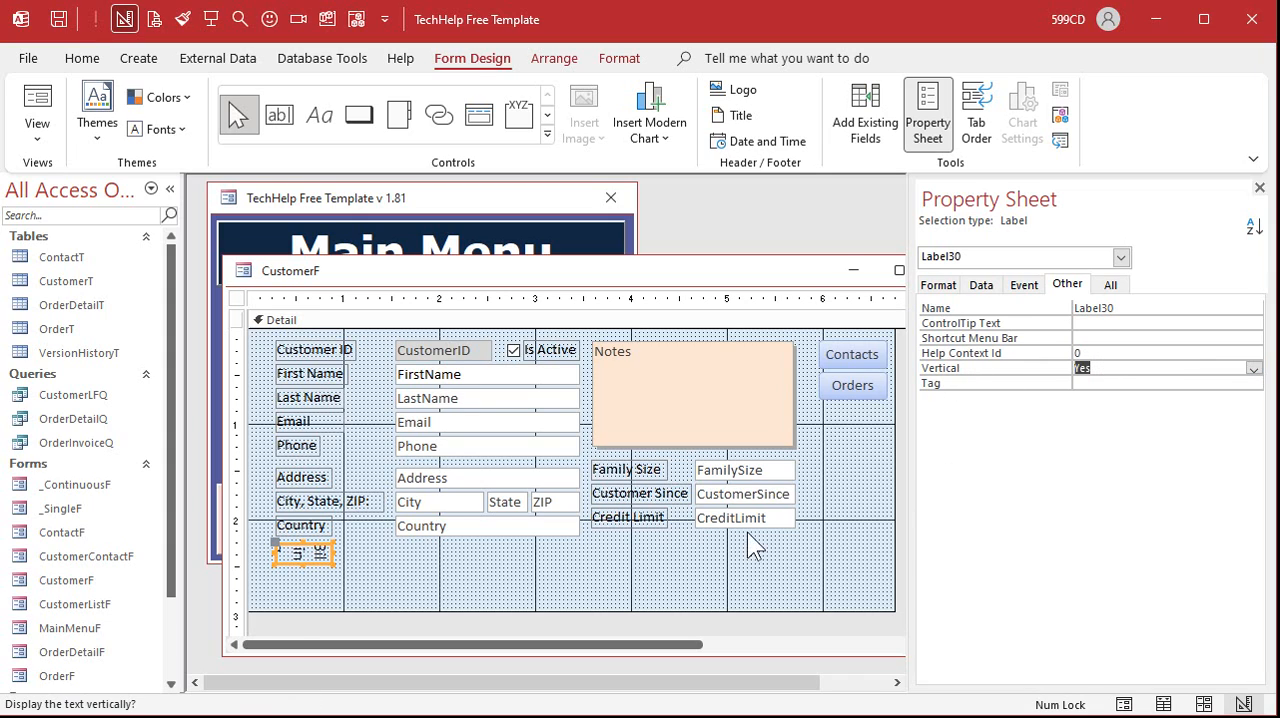
mouse_move(314, 593)
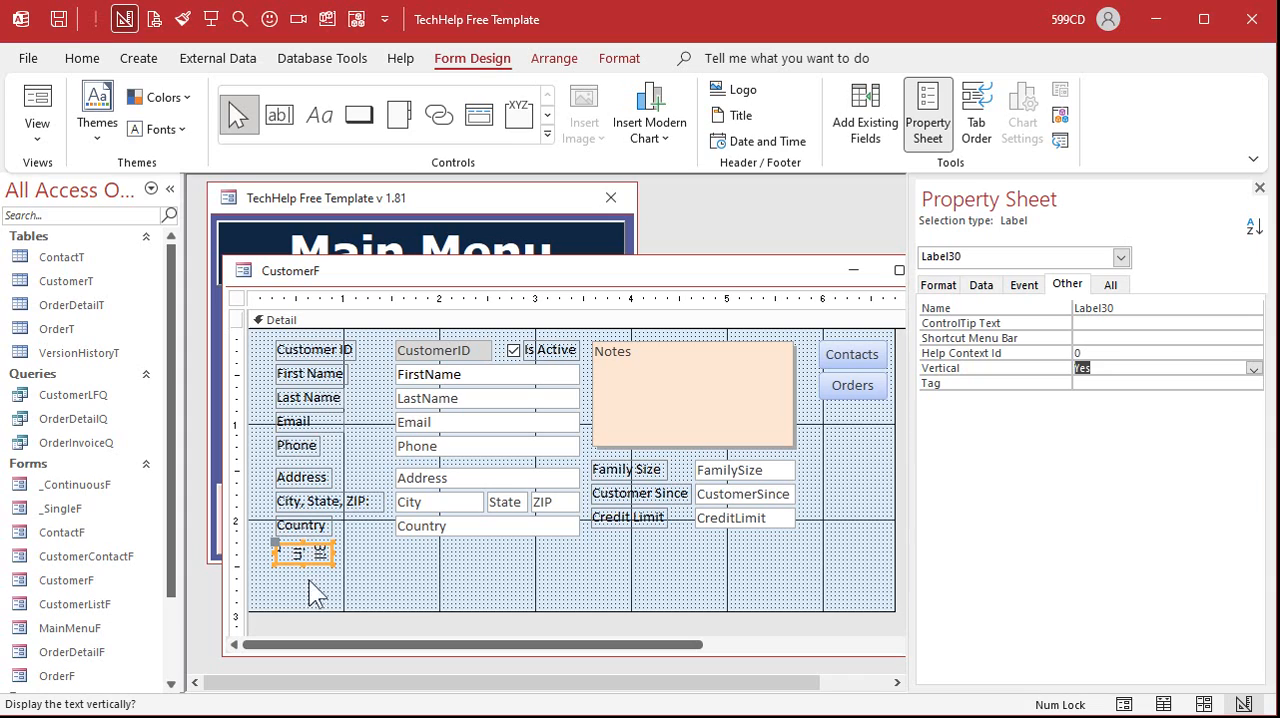
left_click(1249, 368)
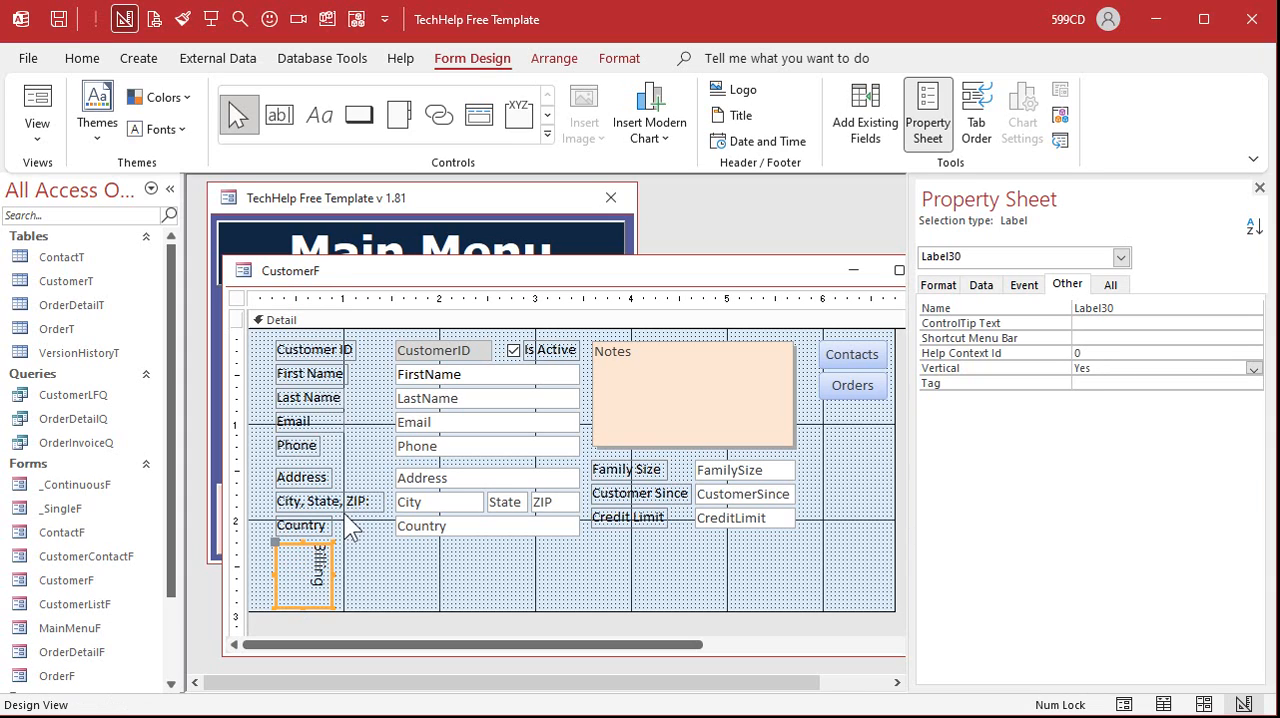
mouse_move(357, 596)
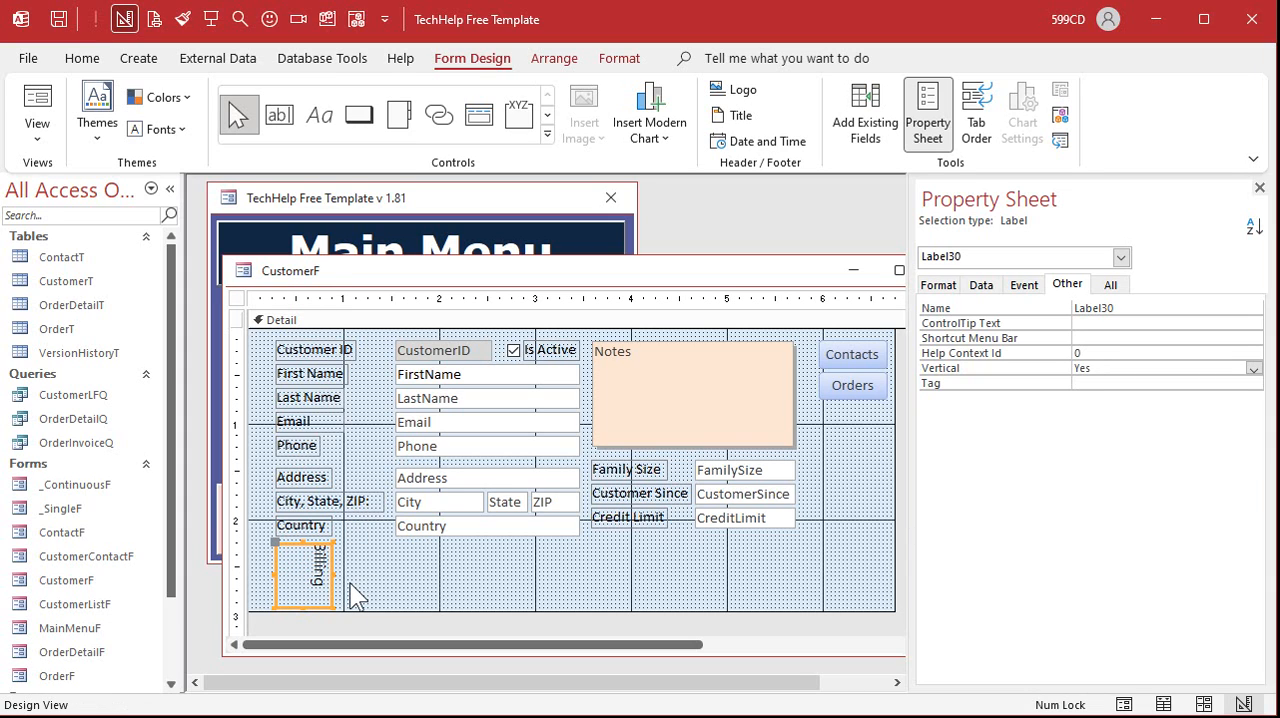
mouse_move(500, 147)
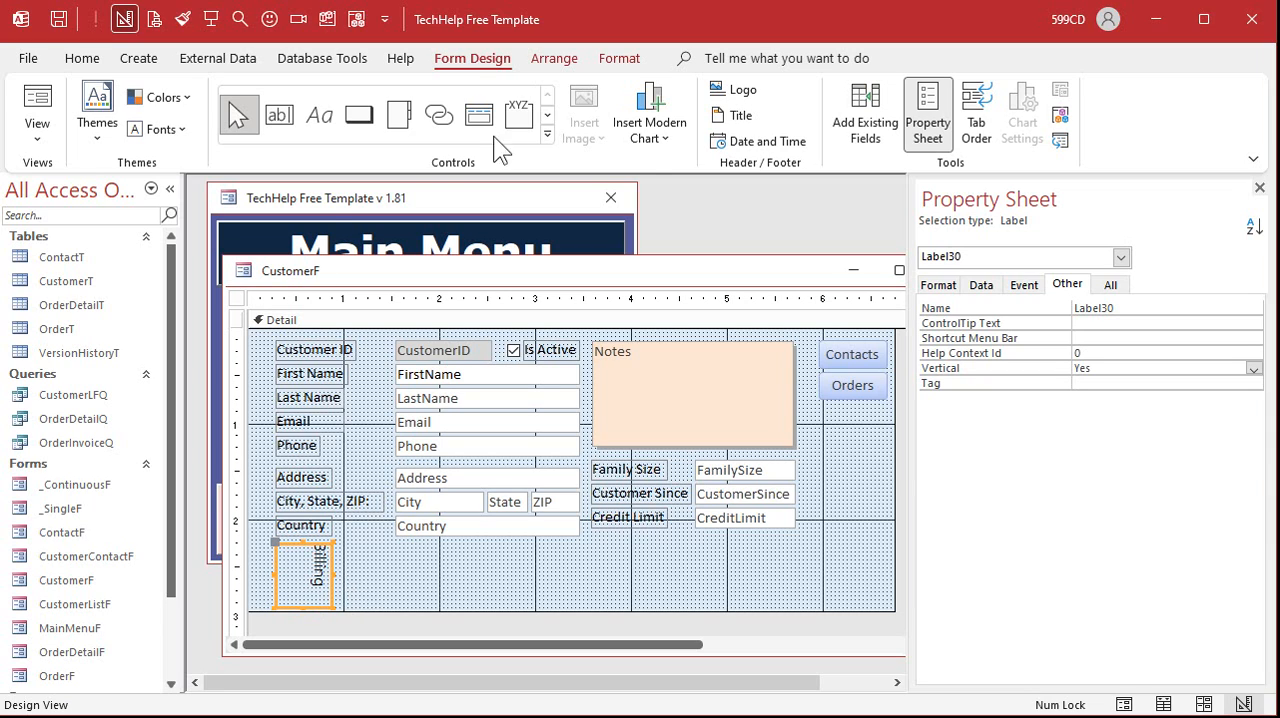
- Move Billing left of Address spanning the rows, styled bold size 10, white on dark blue
left_click(619, 58)
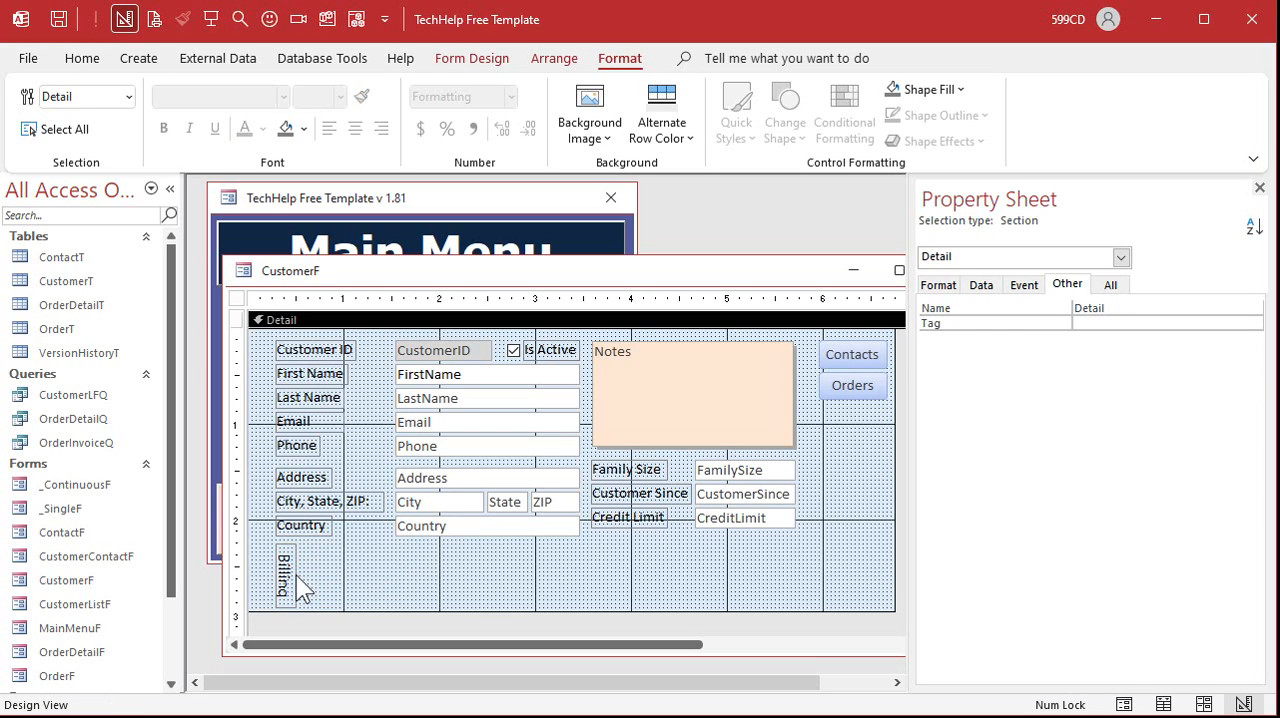
left_click(289, 590)
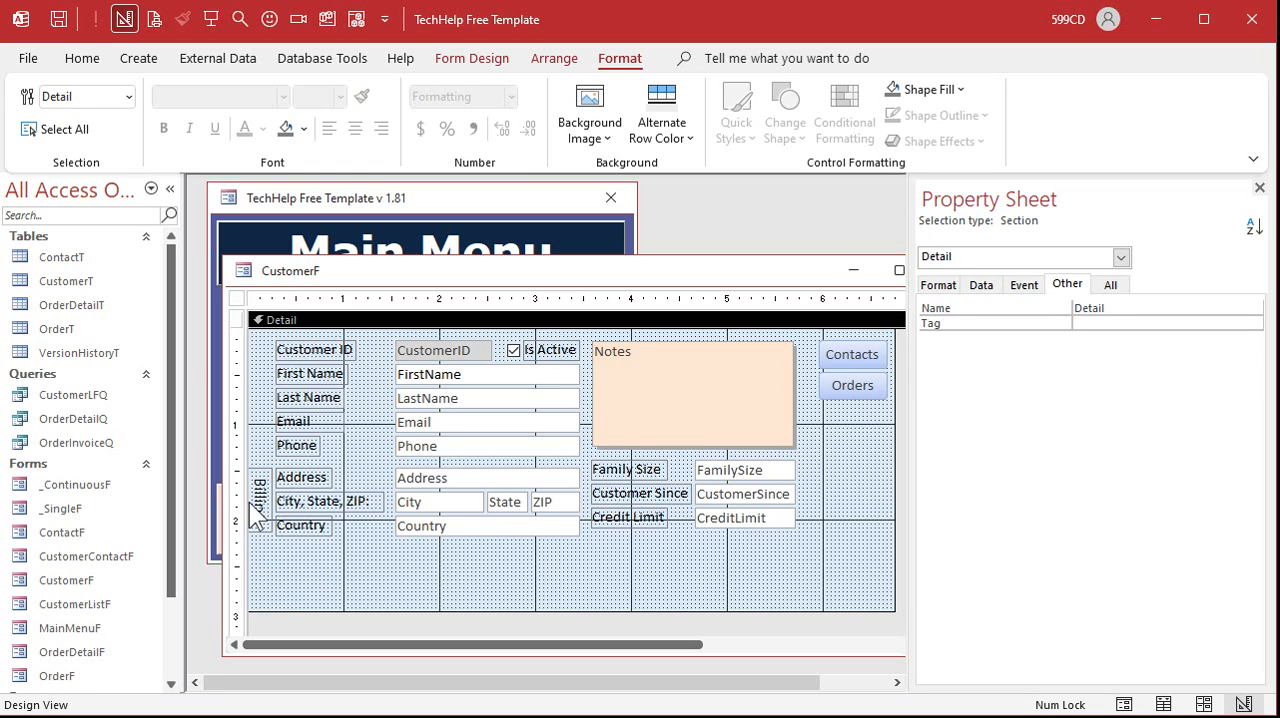
left_click(259, 505)
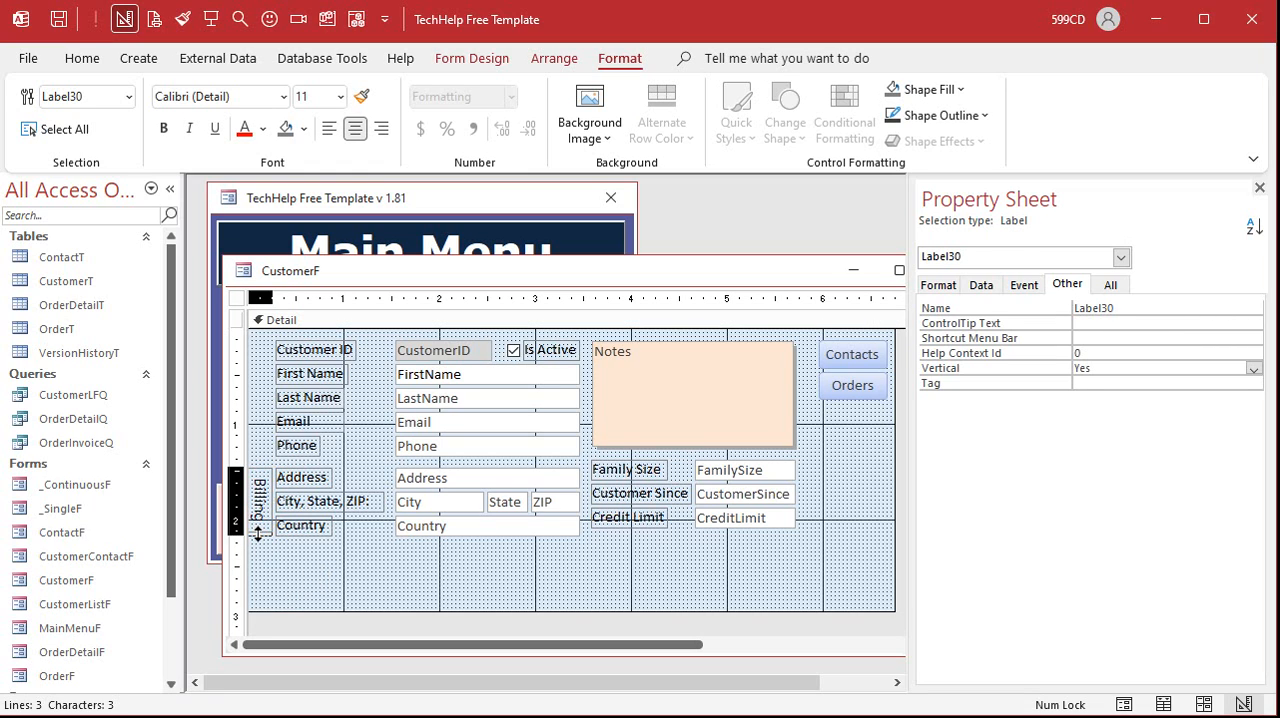
left_click(261, 501)
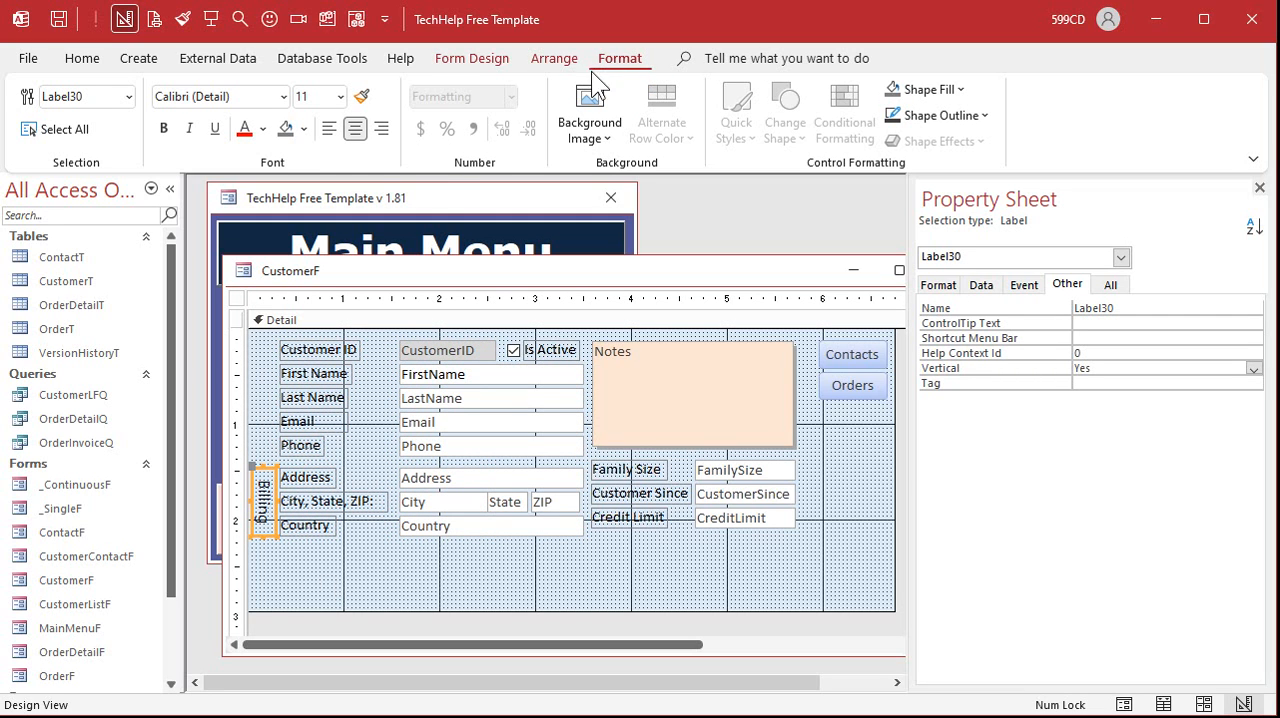
left_click(303, 128)
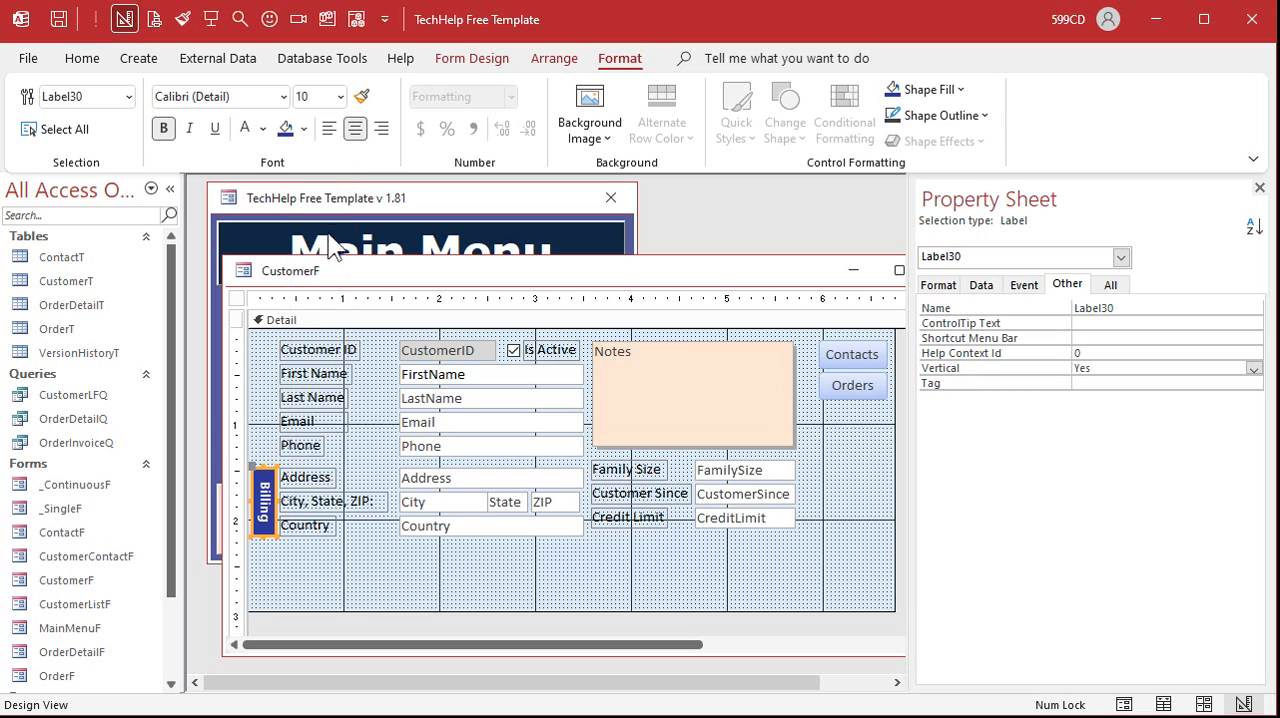
left_click(425, 560)
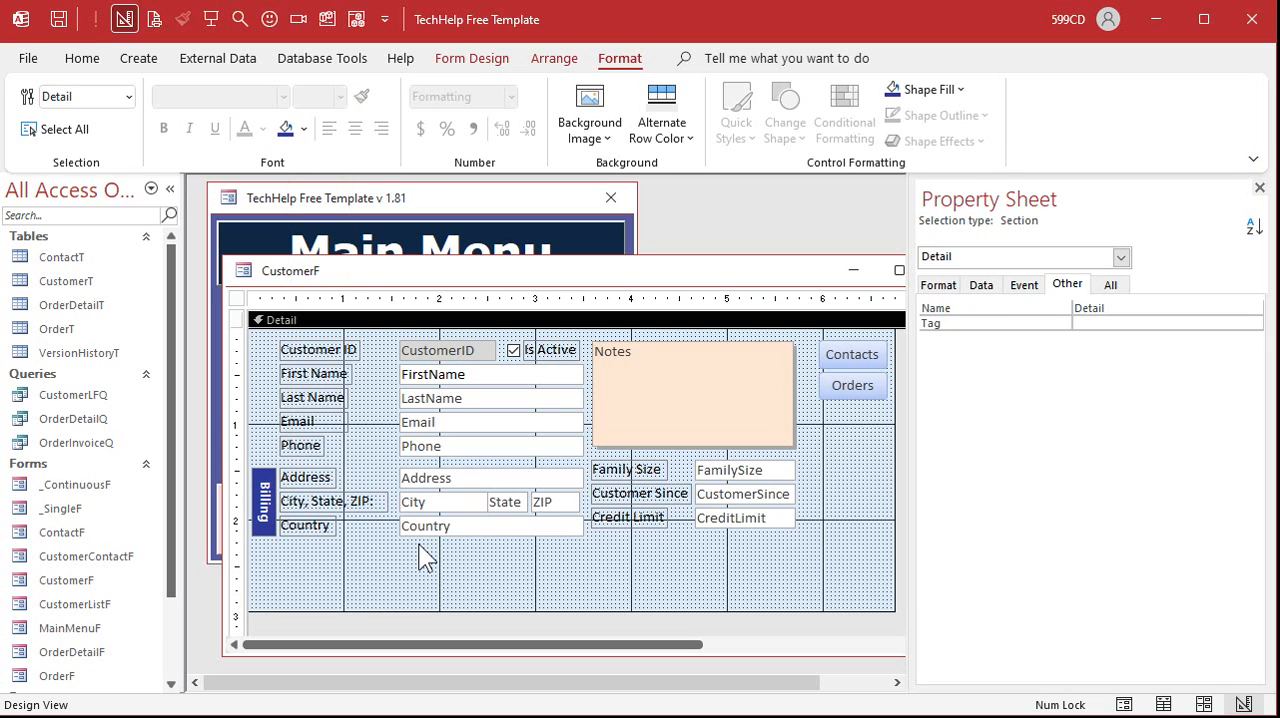
- Copy the Billing label and address controls below, captioning the copied label Shipping
left_click(237, 298)
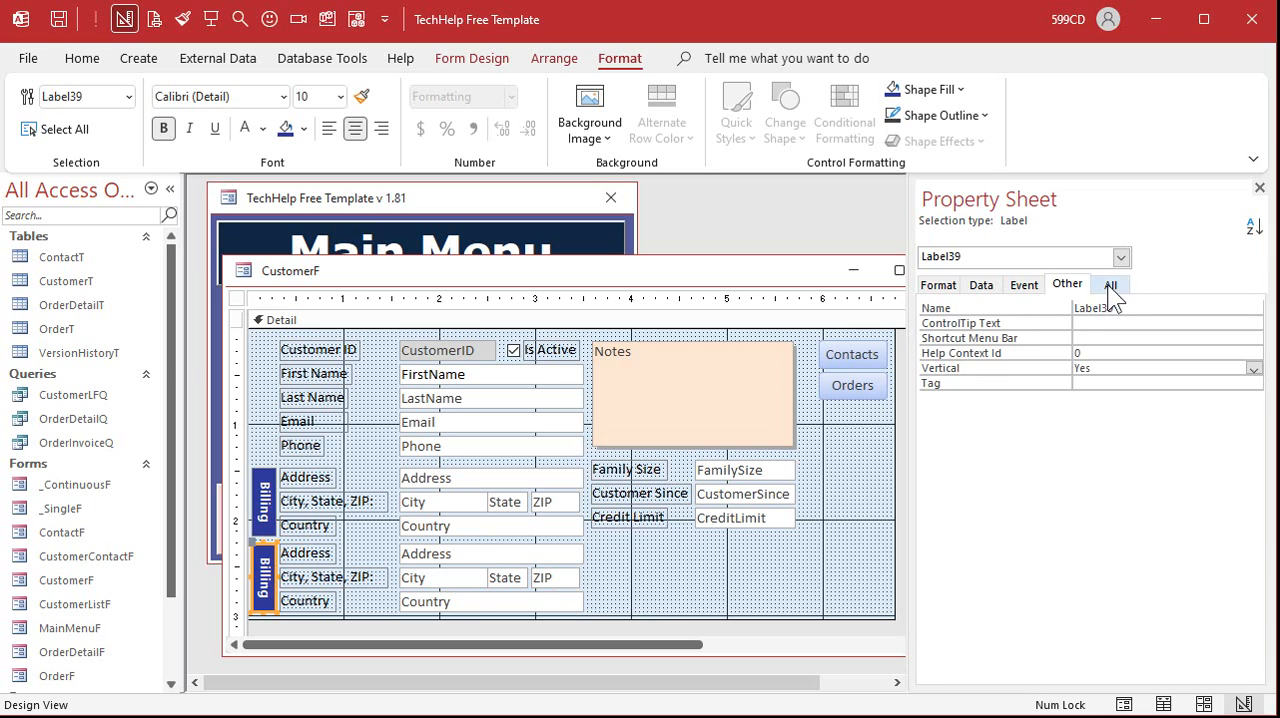
left_click(1111, 284)
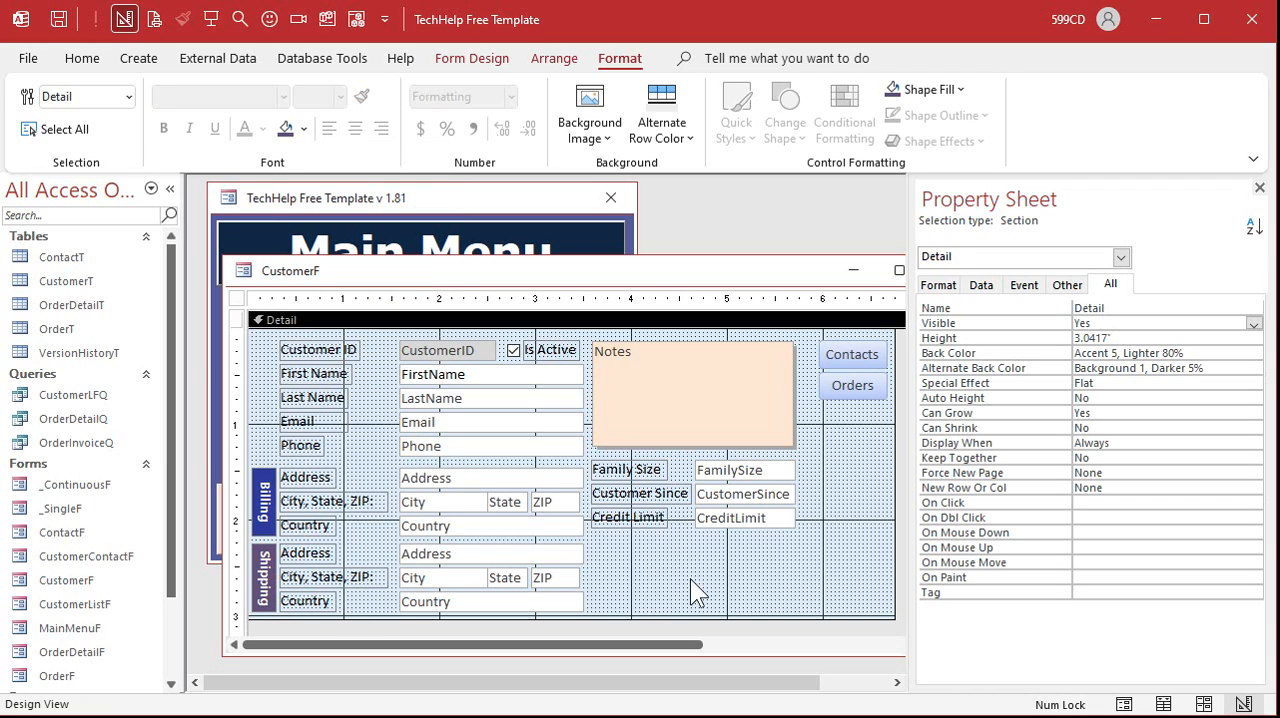
mouse_move(697, 561)
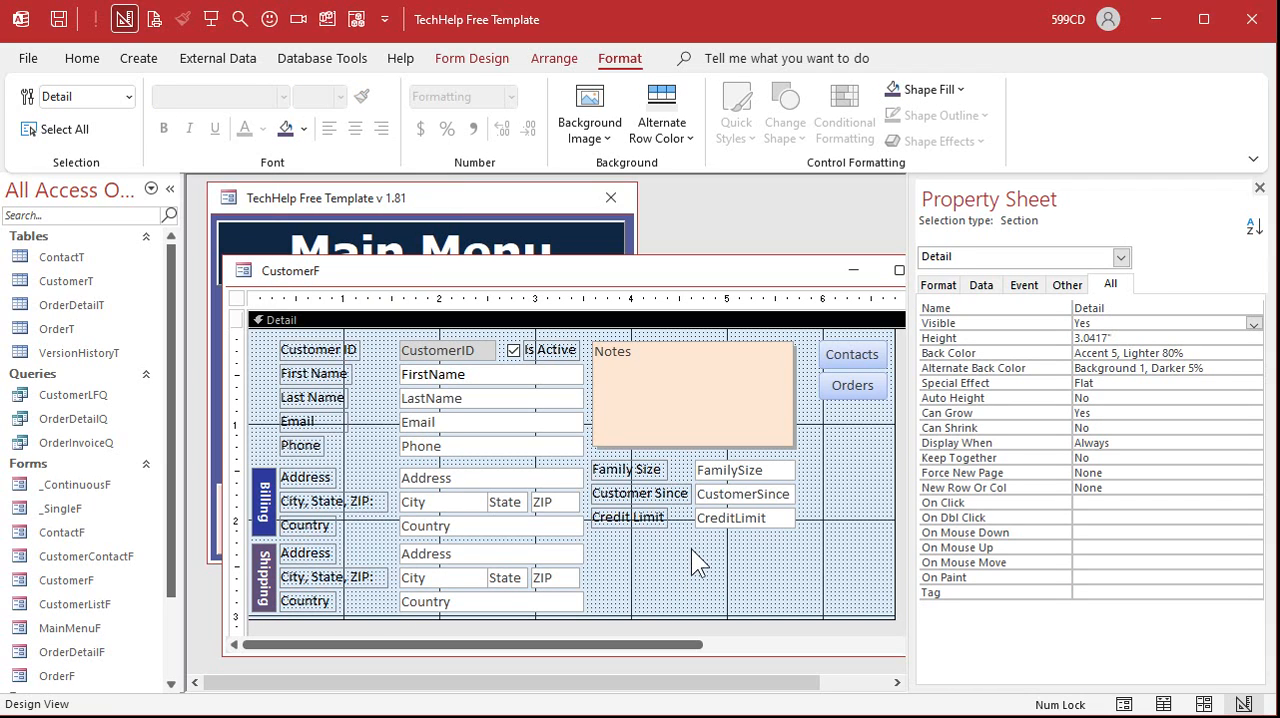
left_click(744, 518)
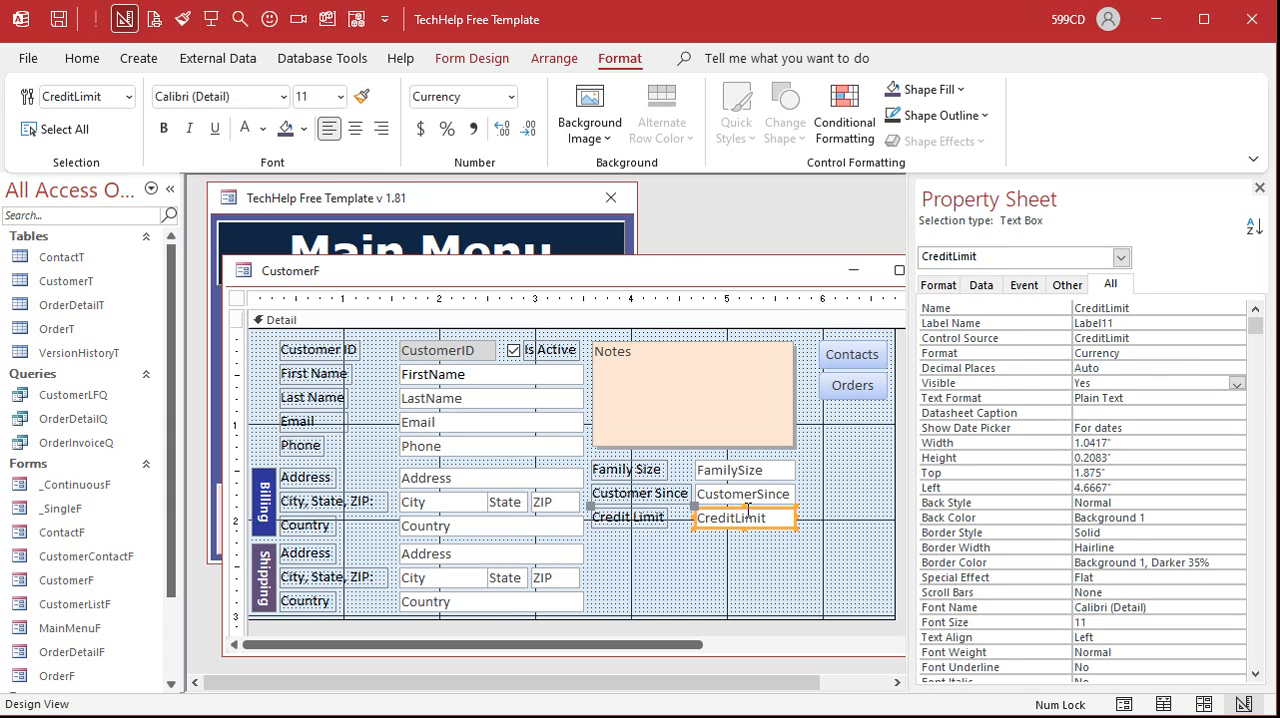
left_click(1067, 284)
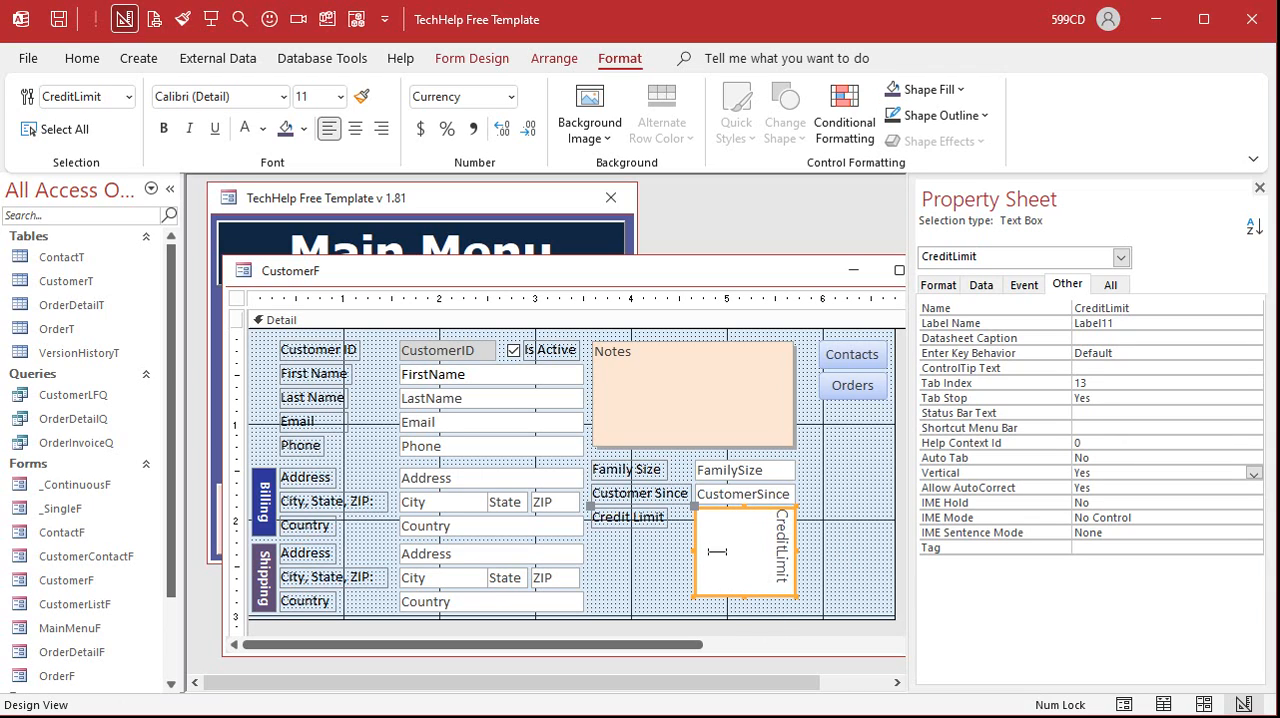
mouse_move(824, 525)
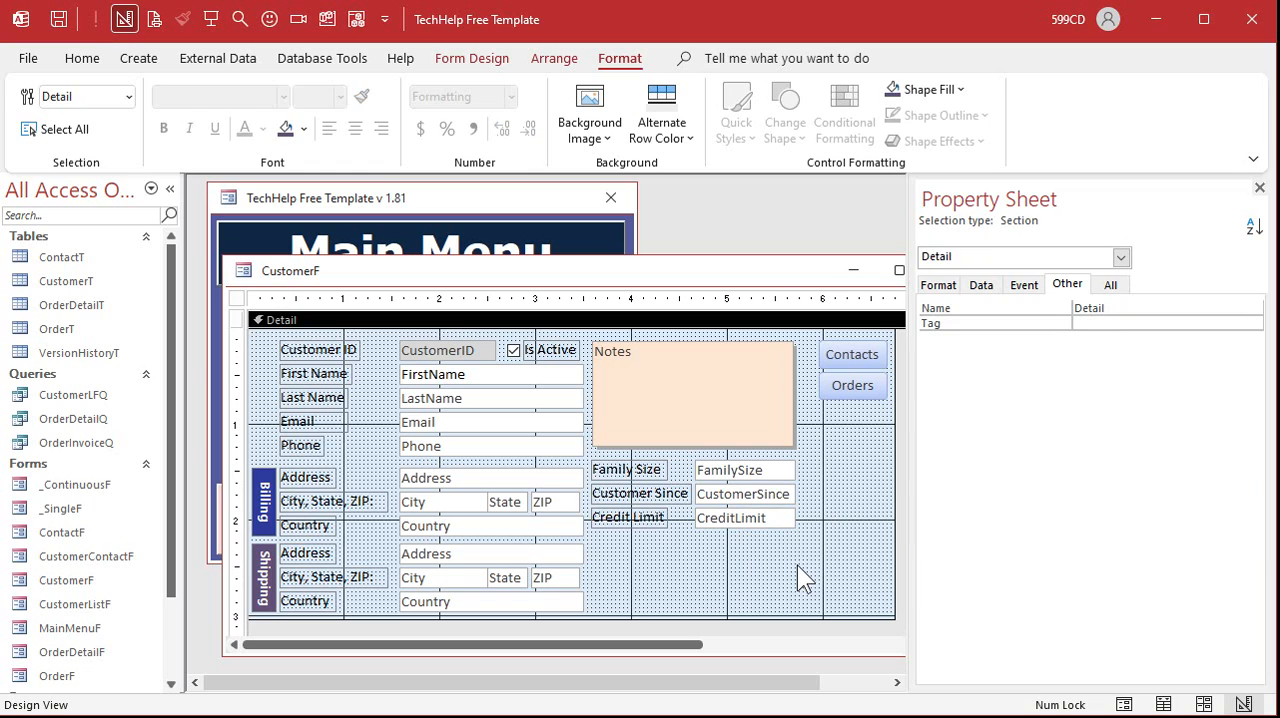
mouse_move(459, 569)
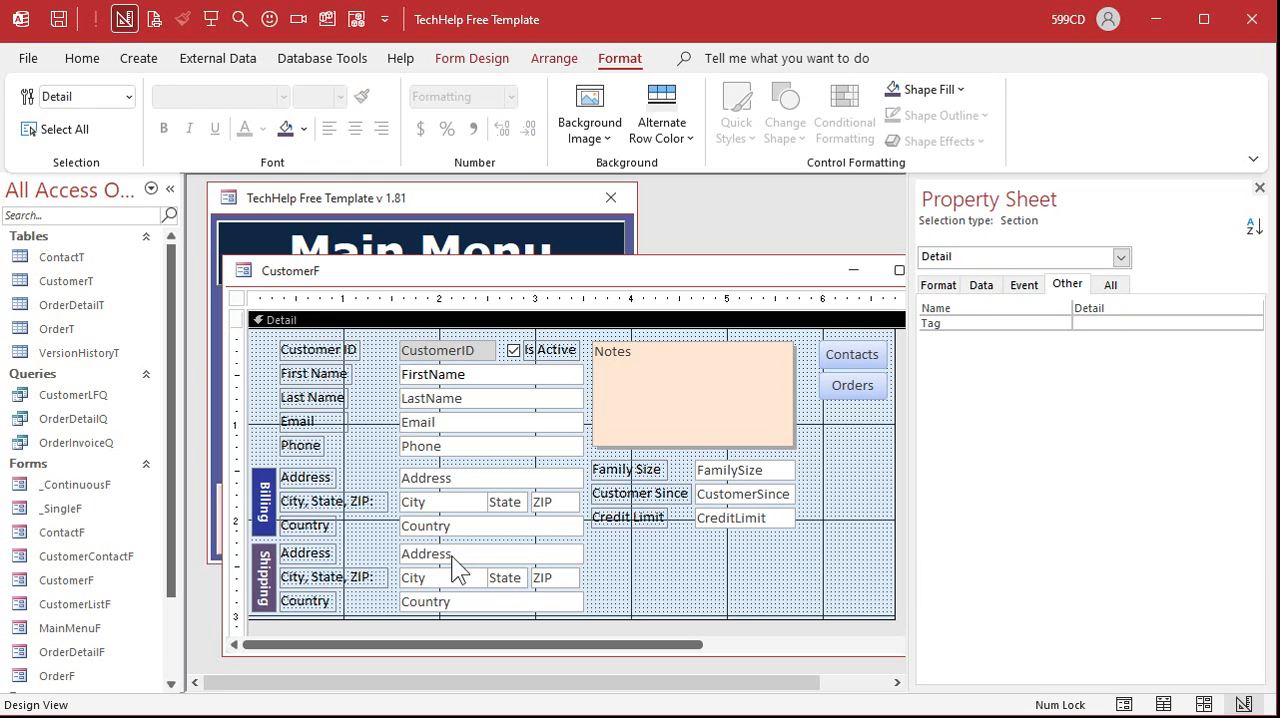
left_click(555, 578)
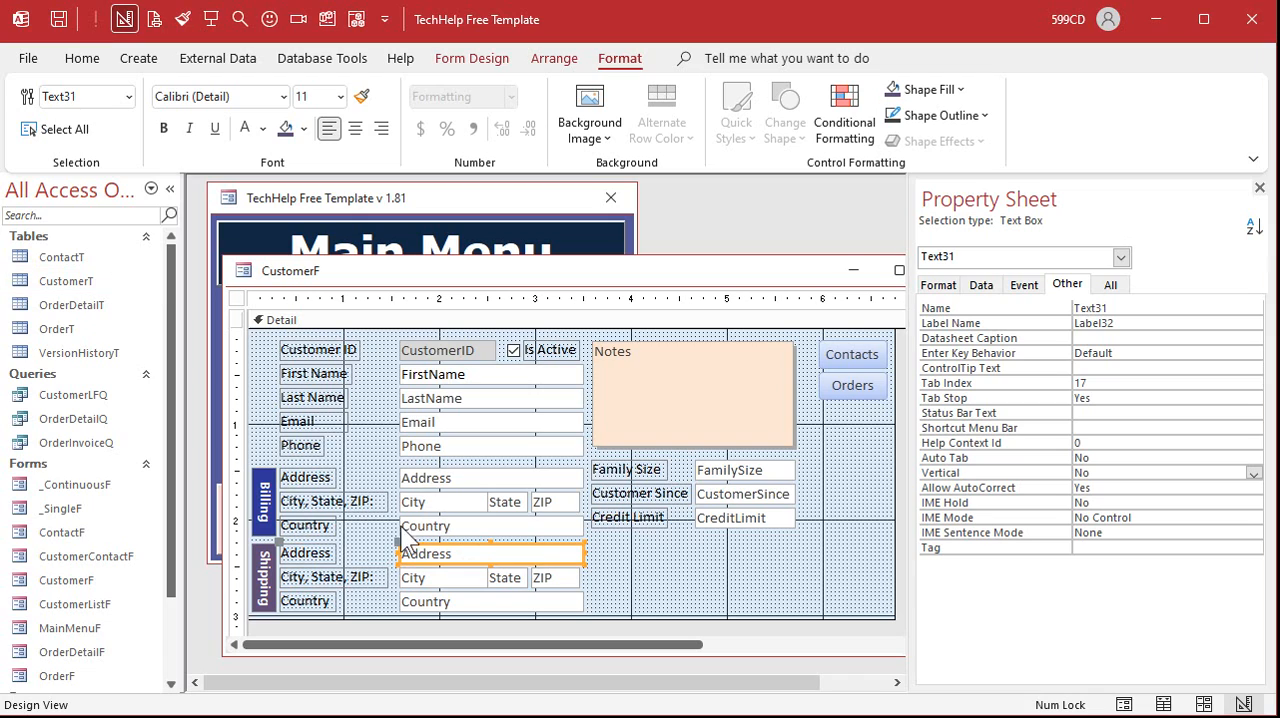
mouse_move(649, 572)
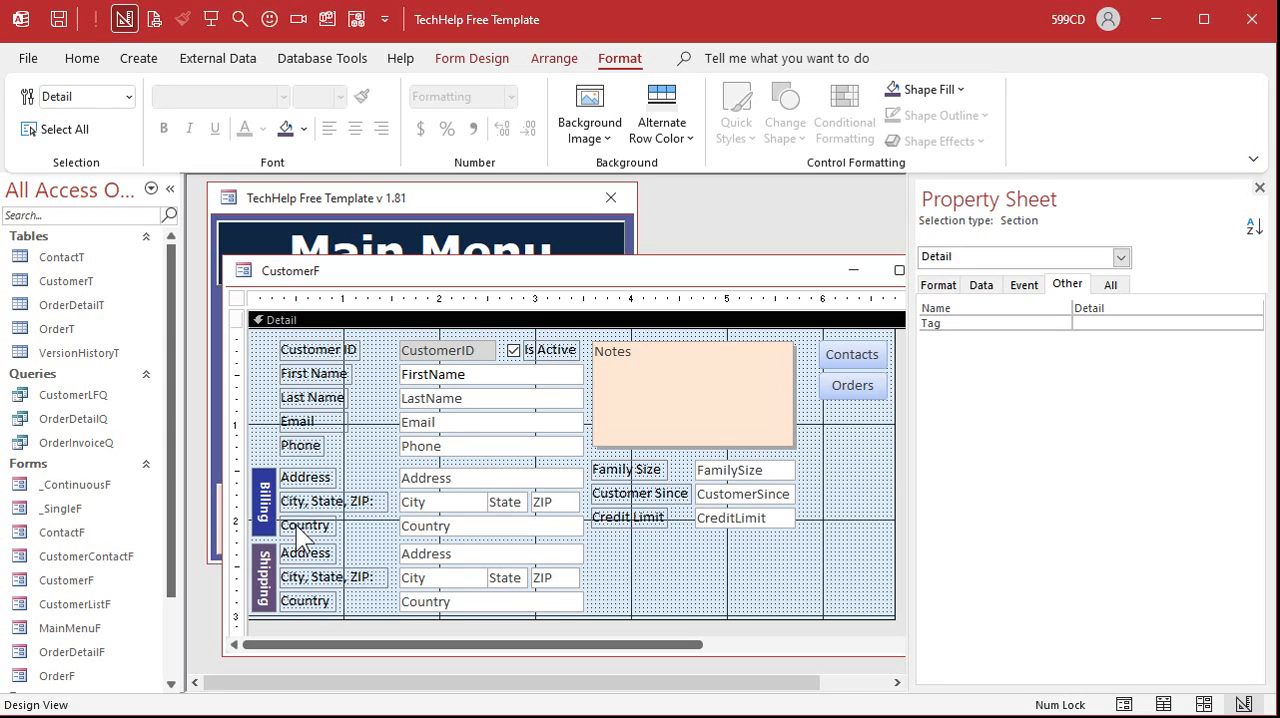
mouse_move(300, 513)
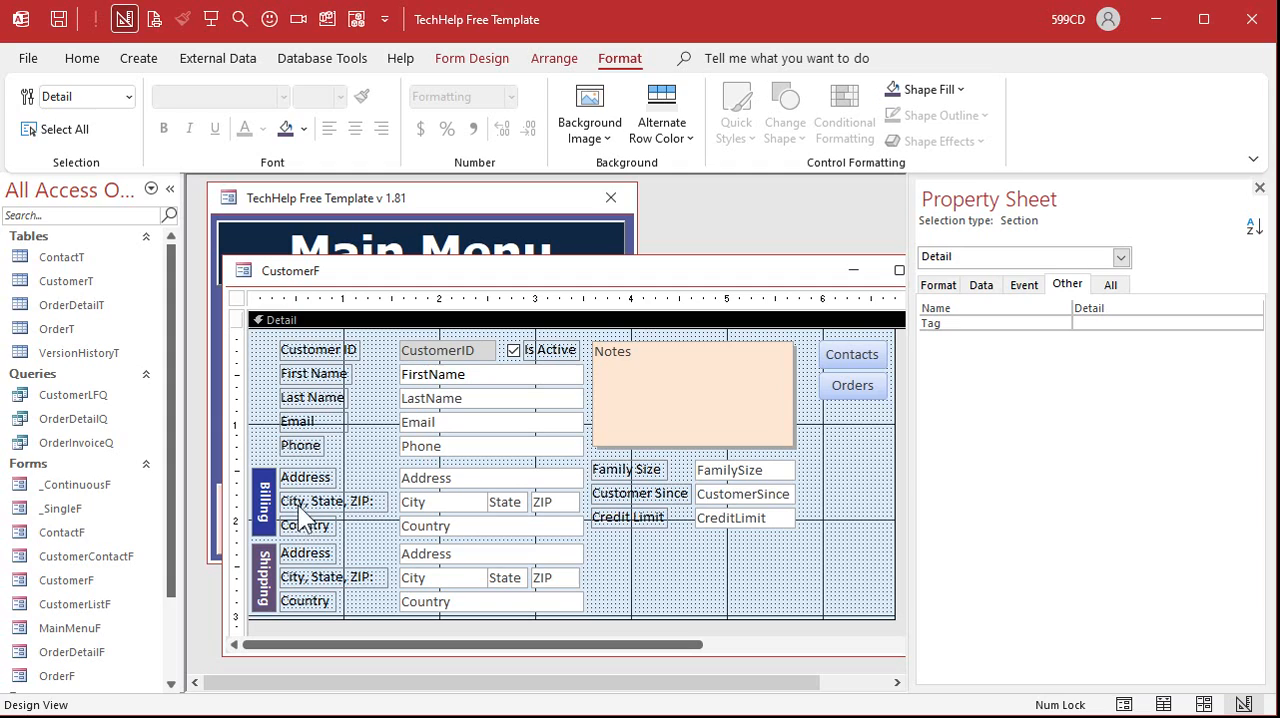
mouse_move(263, 545)
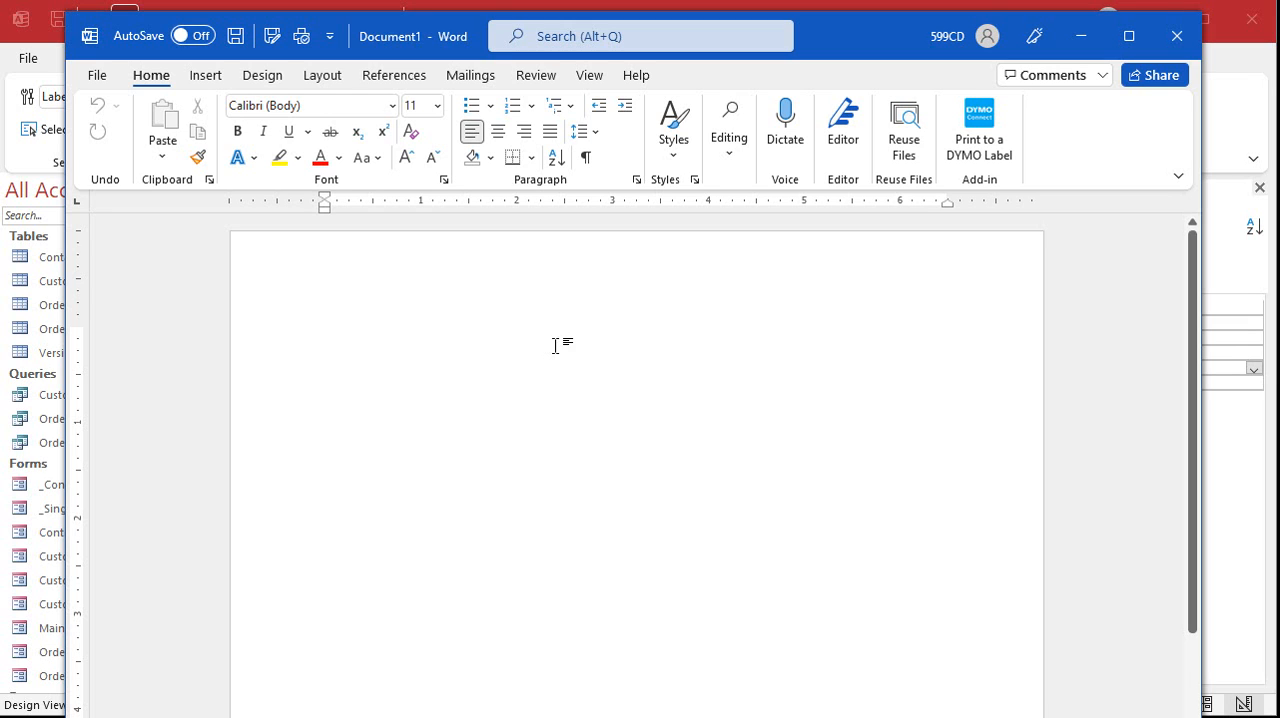
- Draw a text box near the page top reading Fancy Label, formatted bold and centred
left_click(205, 75)
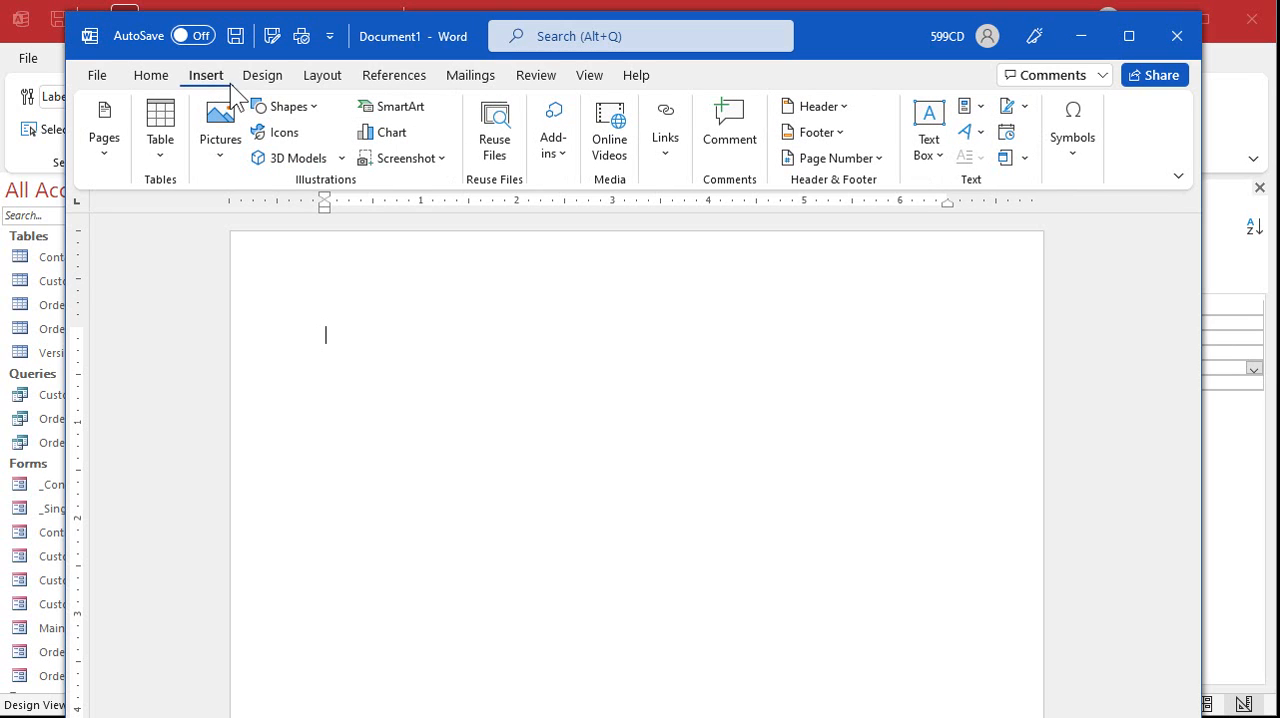
left_click(287, 106)
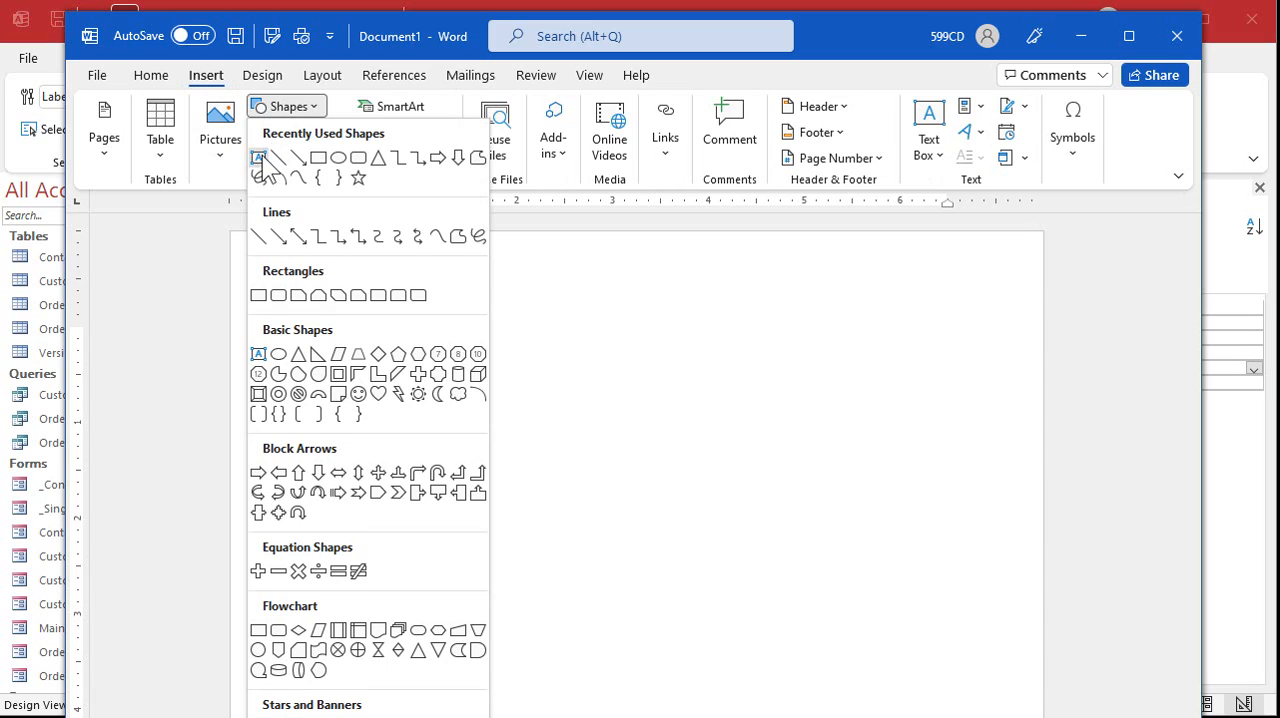
left_click(259, 156)
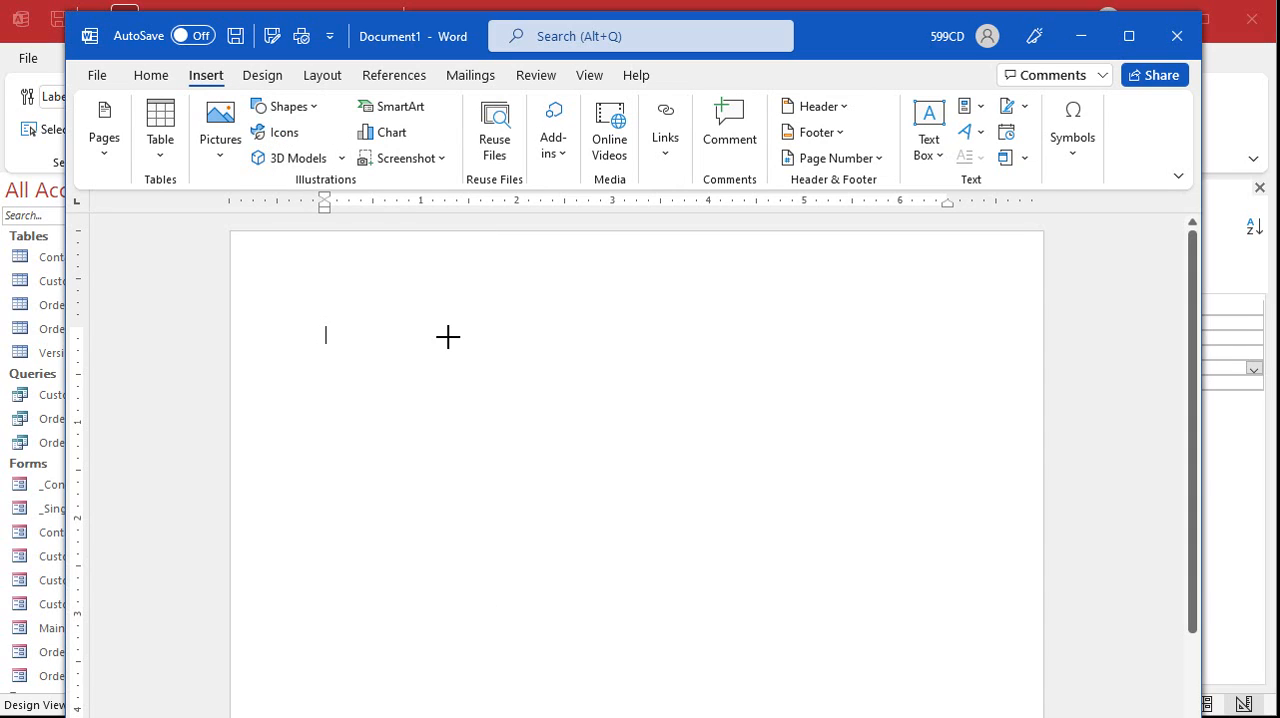
left_click_drag(447, 337, 781, 380)
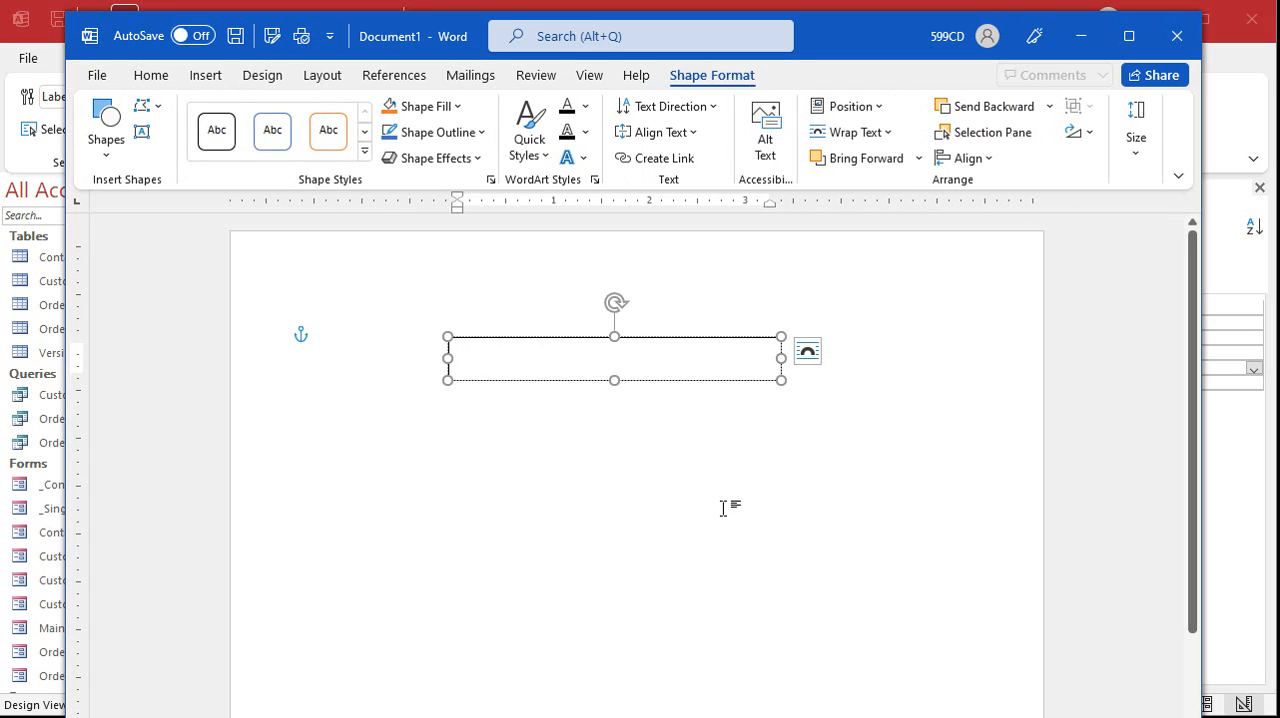
type("Fancy Label")
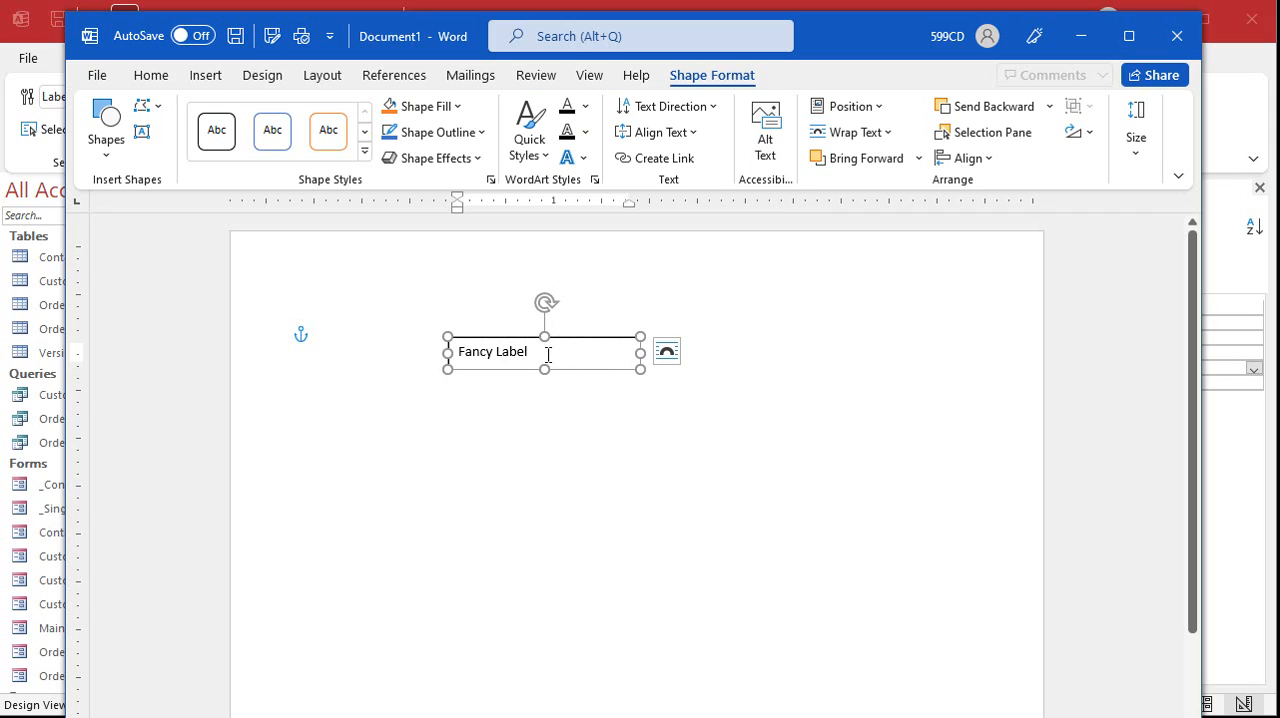
double_click(492, 351)
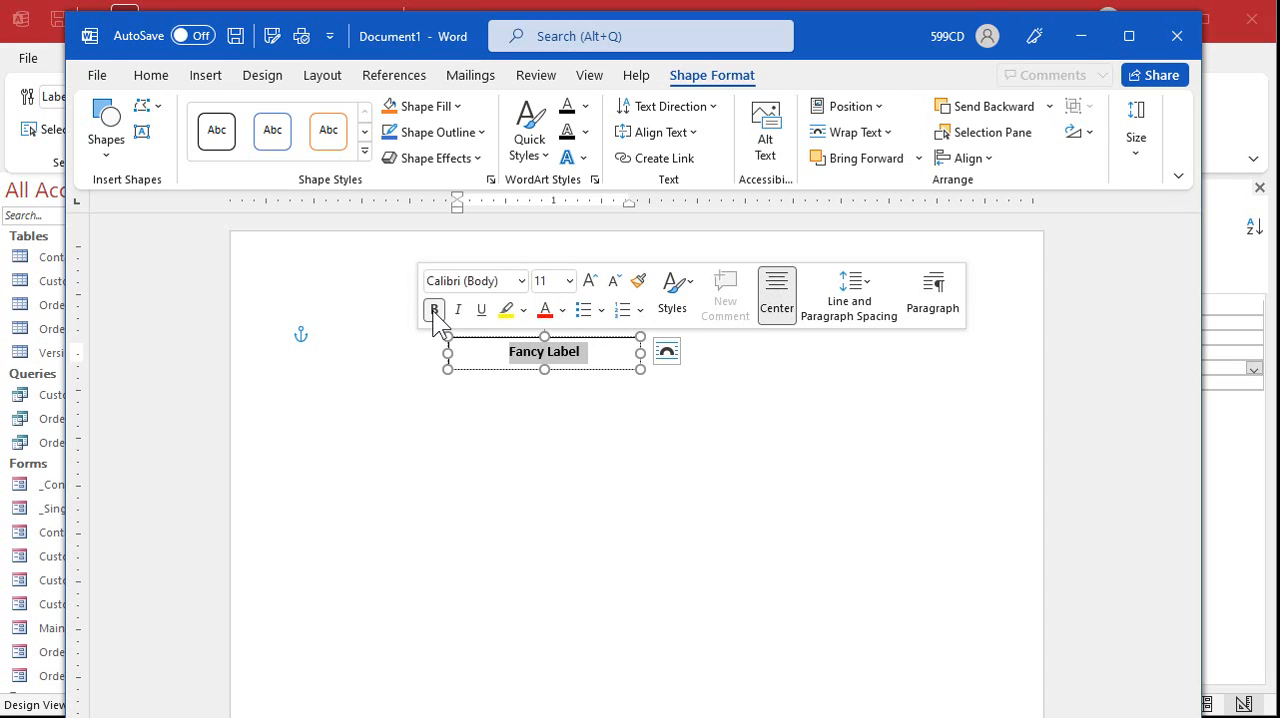
left_click(563, 309)
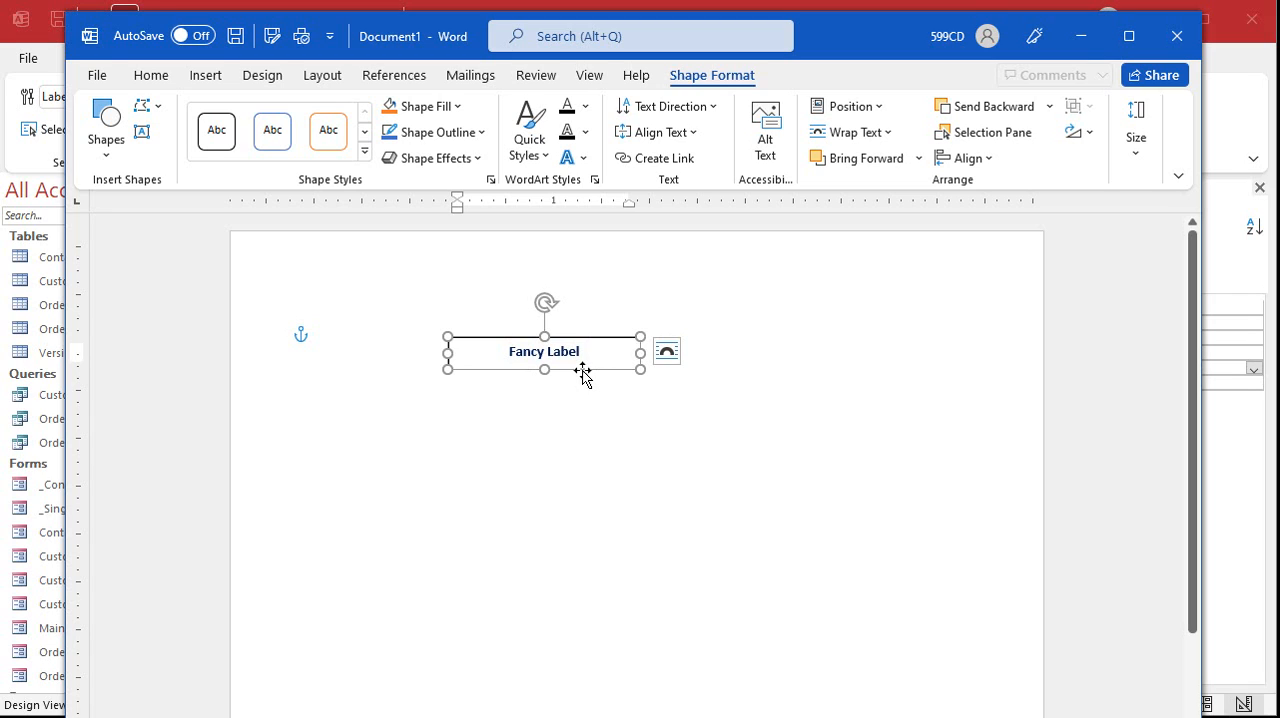
- Give the Fancy Label box a yellow fill and drop shadow, then select it for copying
left_click(422, 106)
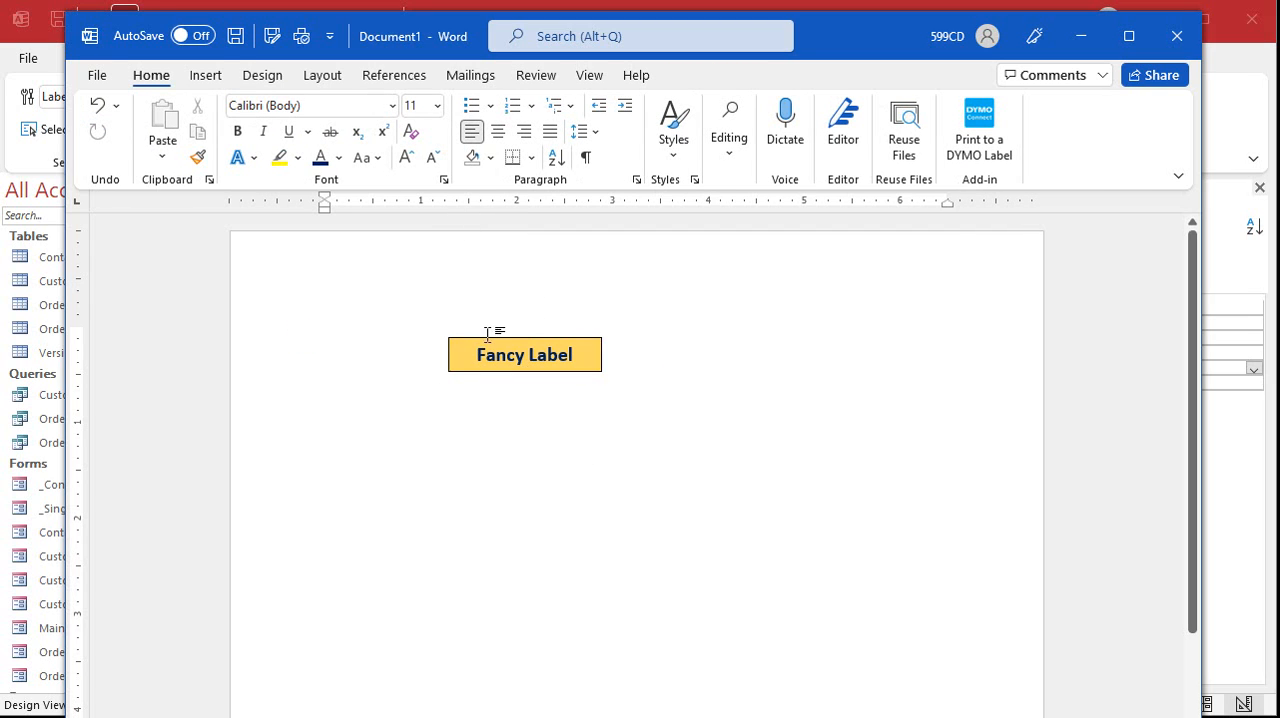
left_click(524, 354)
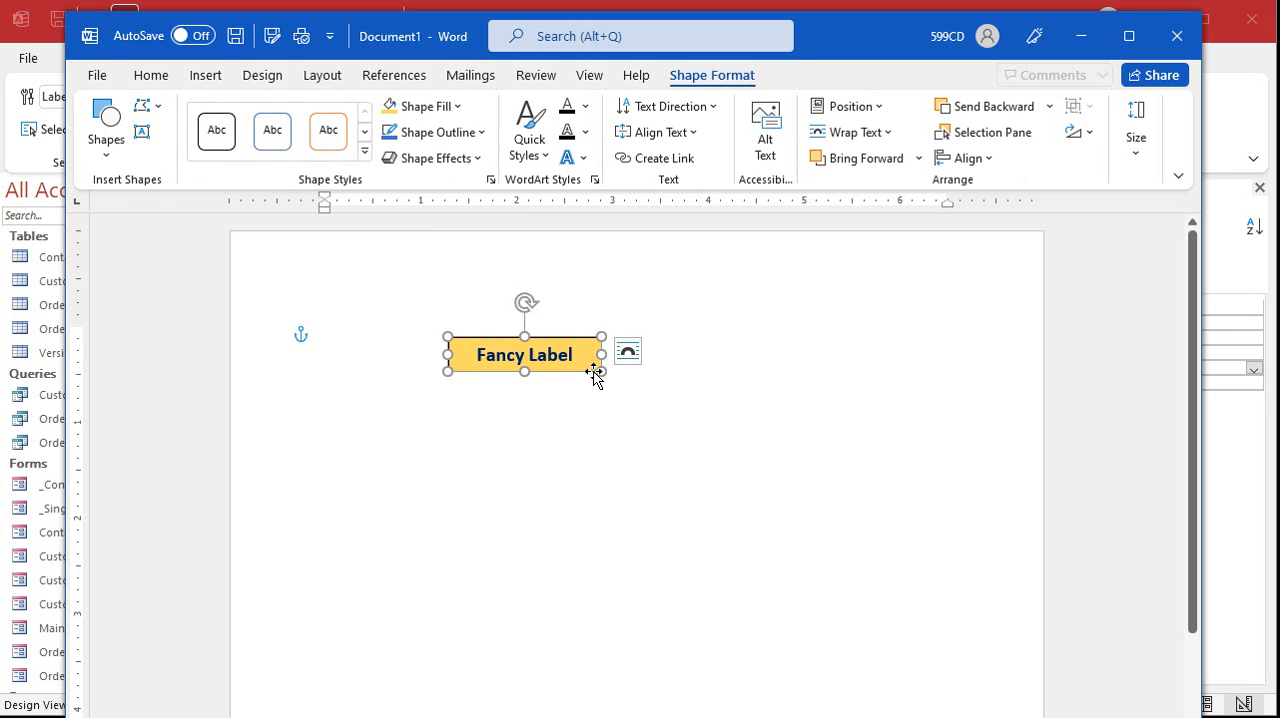
left_click(433, 158)
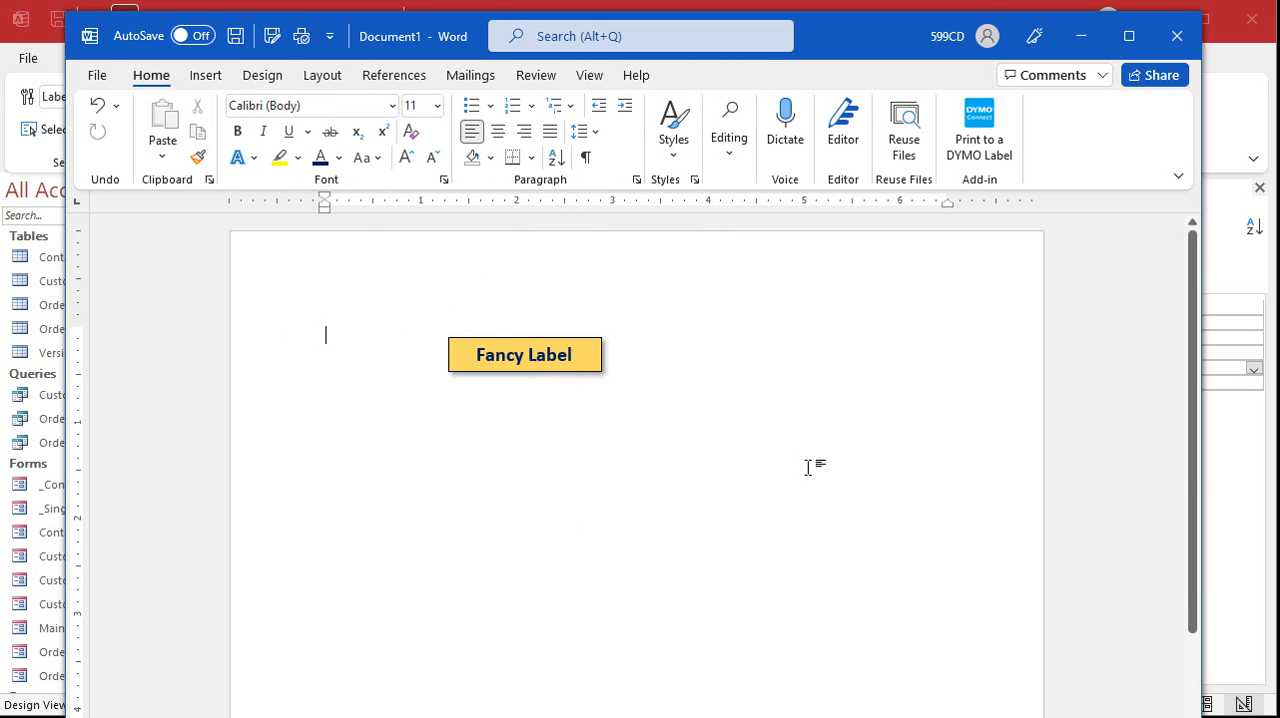
mouse_move(492, 401)
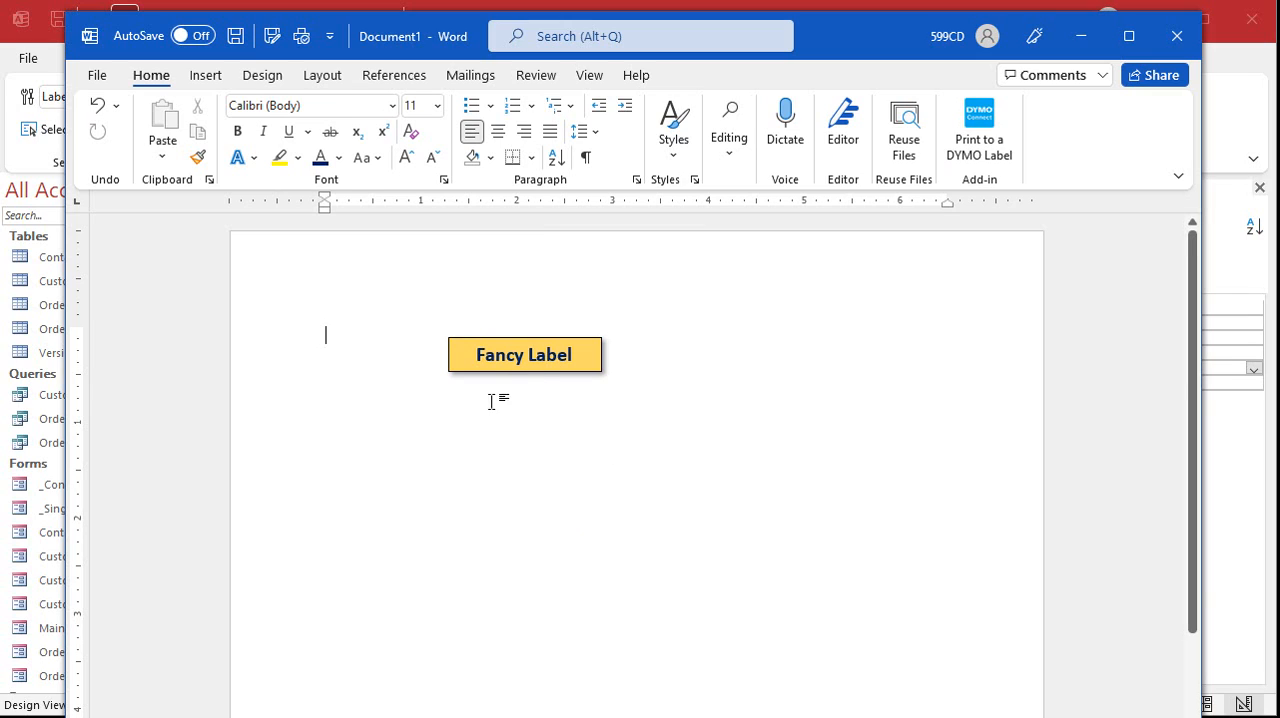
left_click(524, 354)
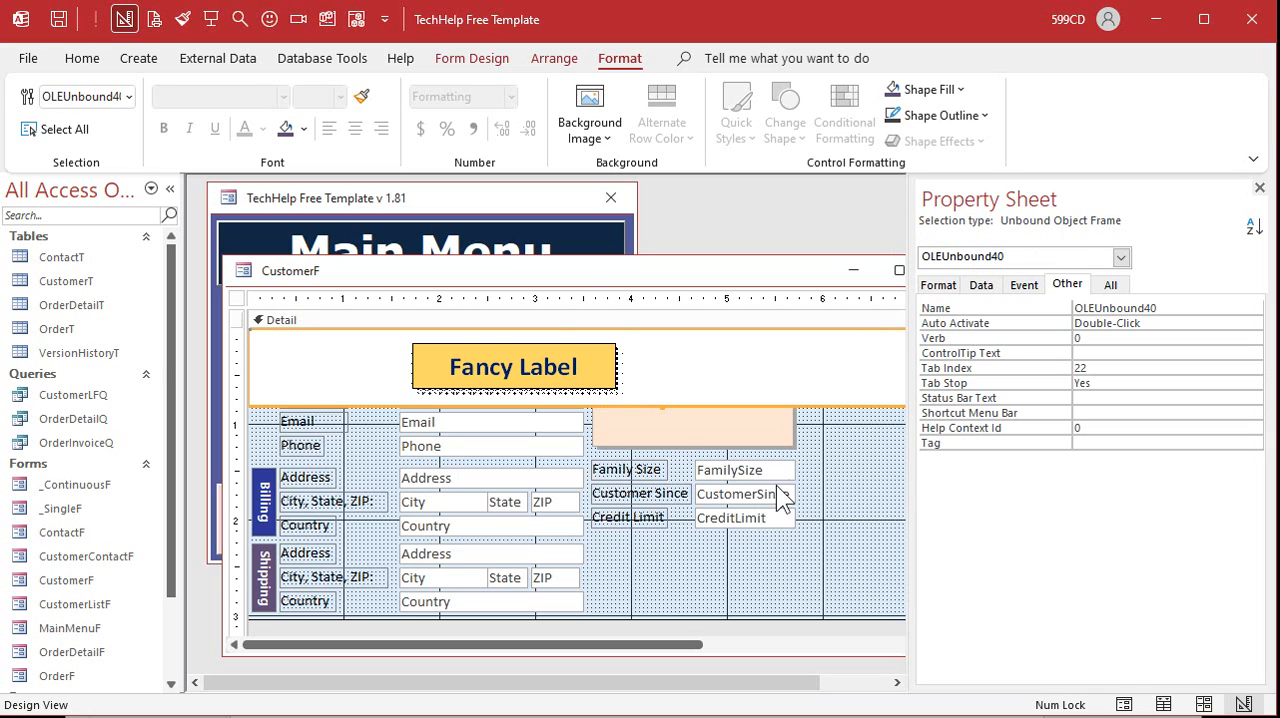
mouse_move(835, 408)
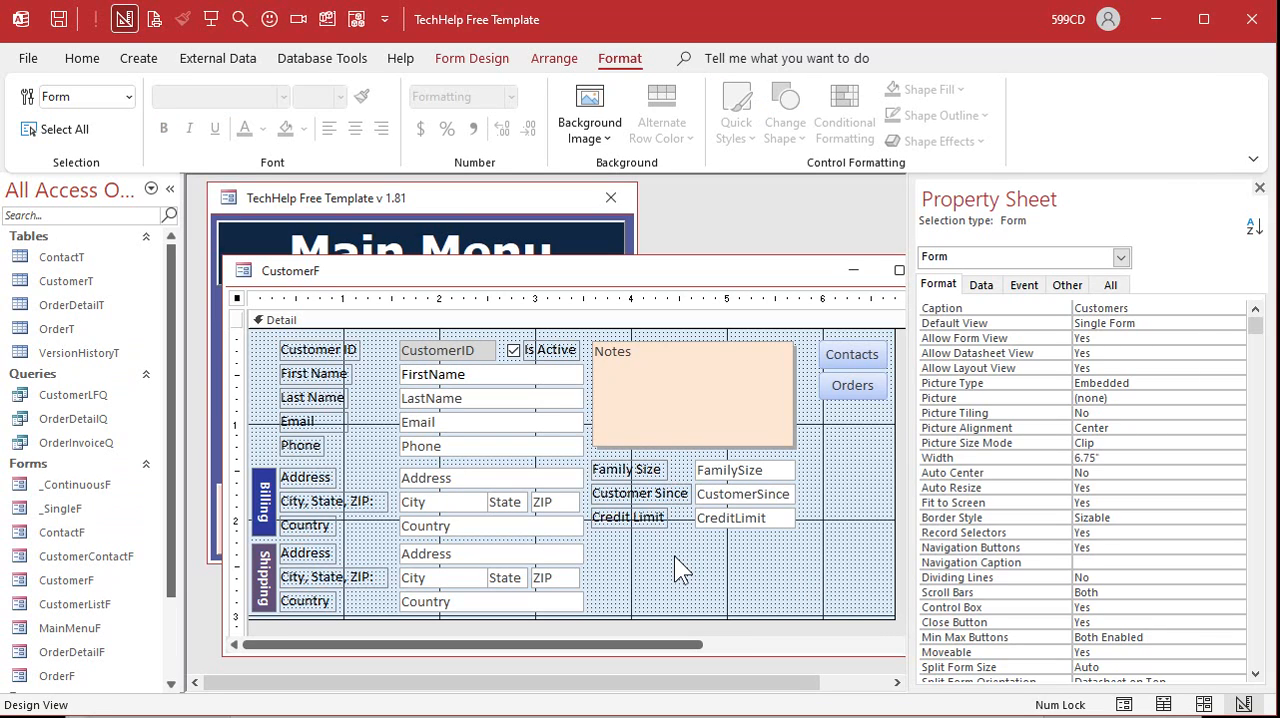
- Paste the Fancy Label picture into the Detail section and preview it in Form View
left_click(322, 346)
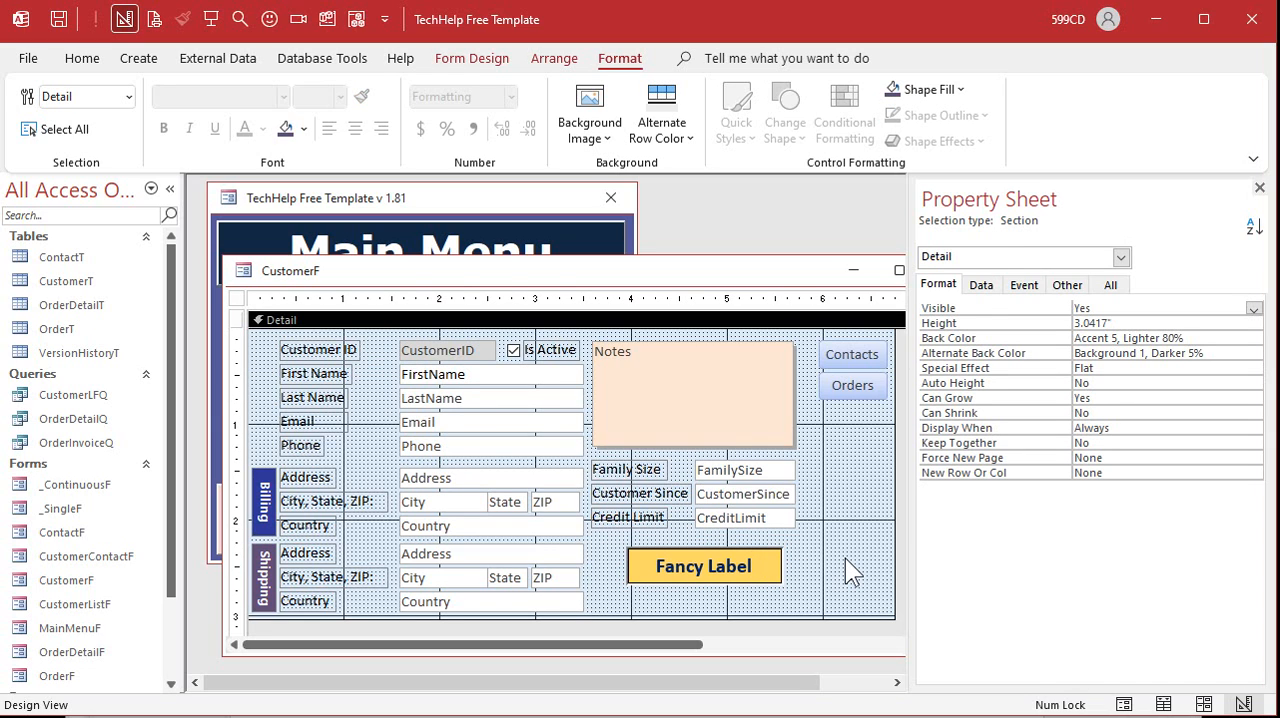
left_click(704, 566)
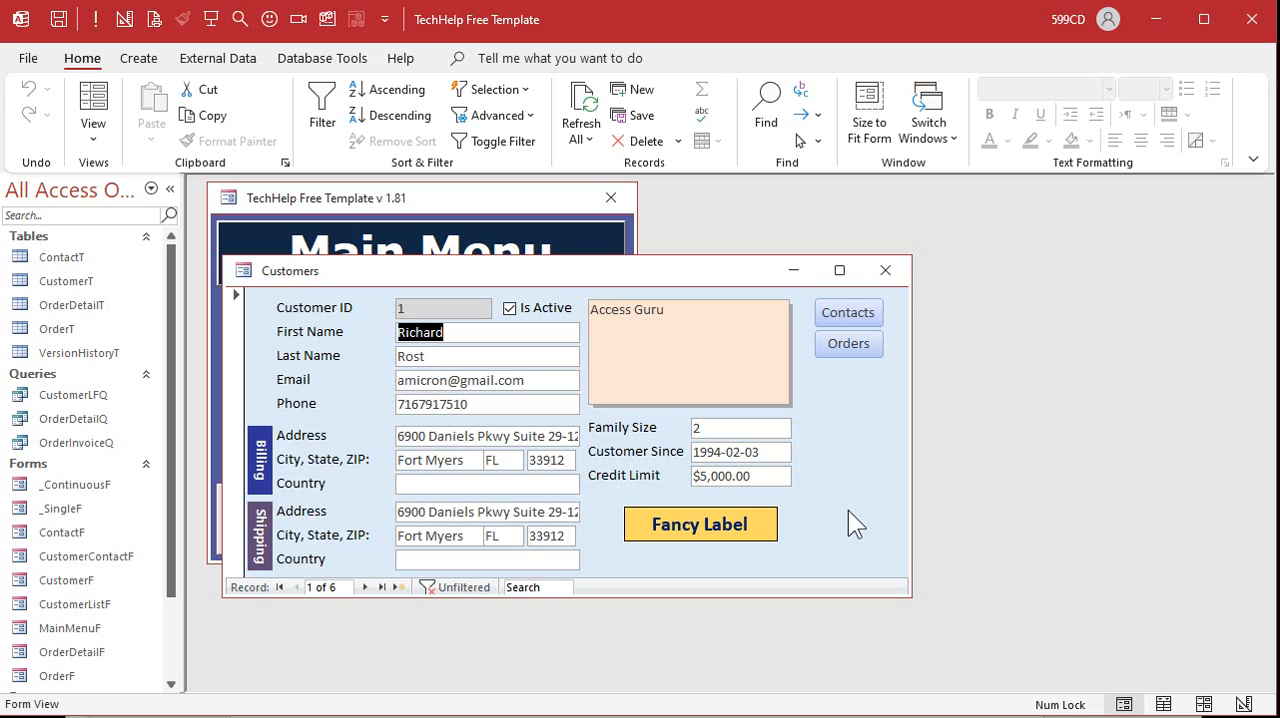
mouse_move(822, 418)
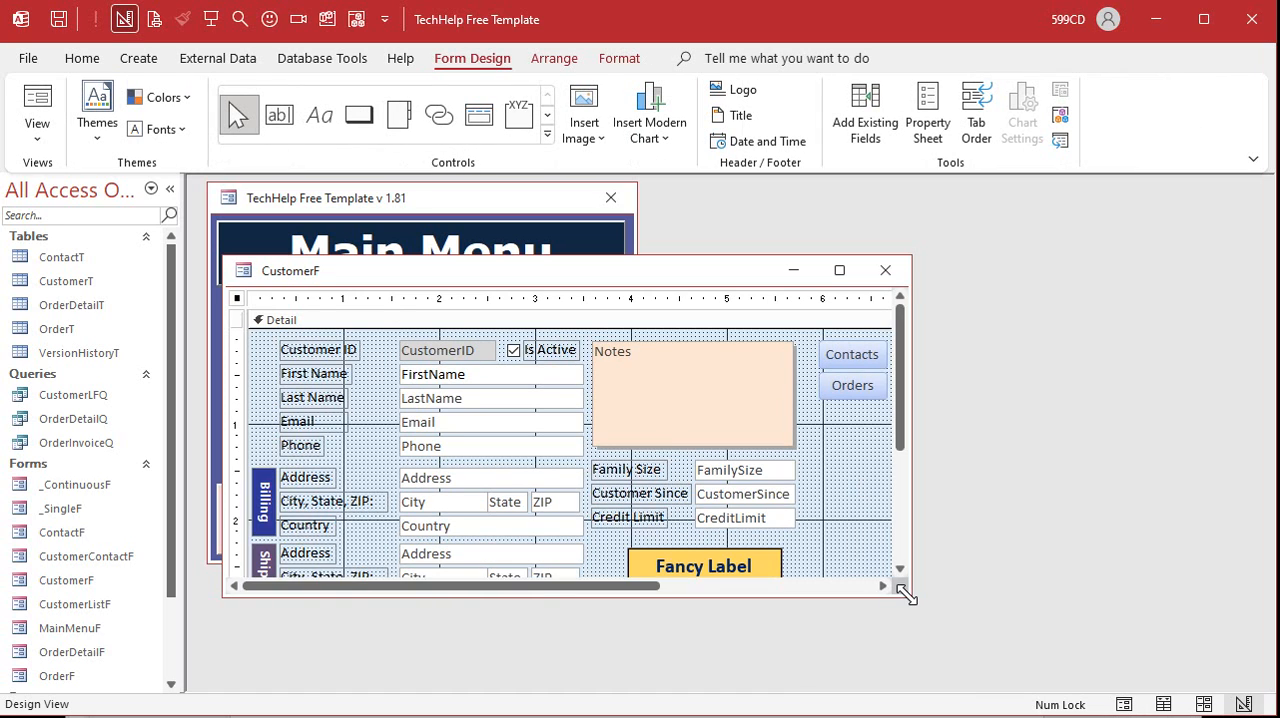
- Enlarge the CustomerF design window and drag the rotated label below Credit Limit
left_click_drag(905, 595, 990, 660)
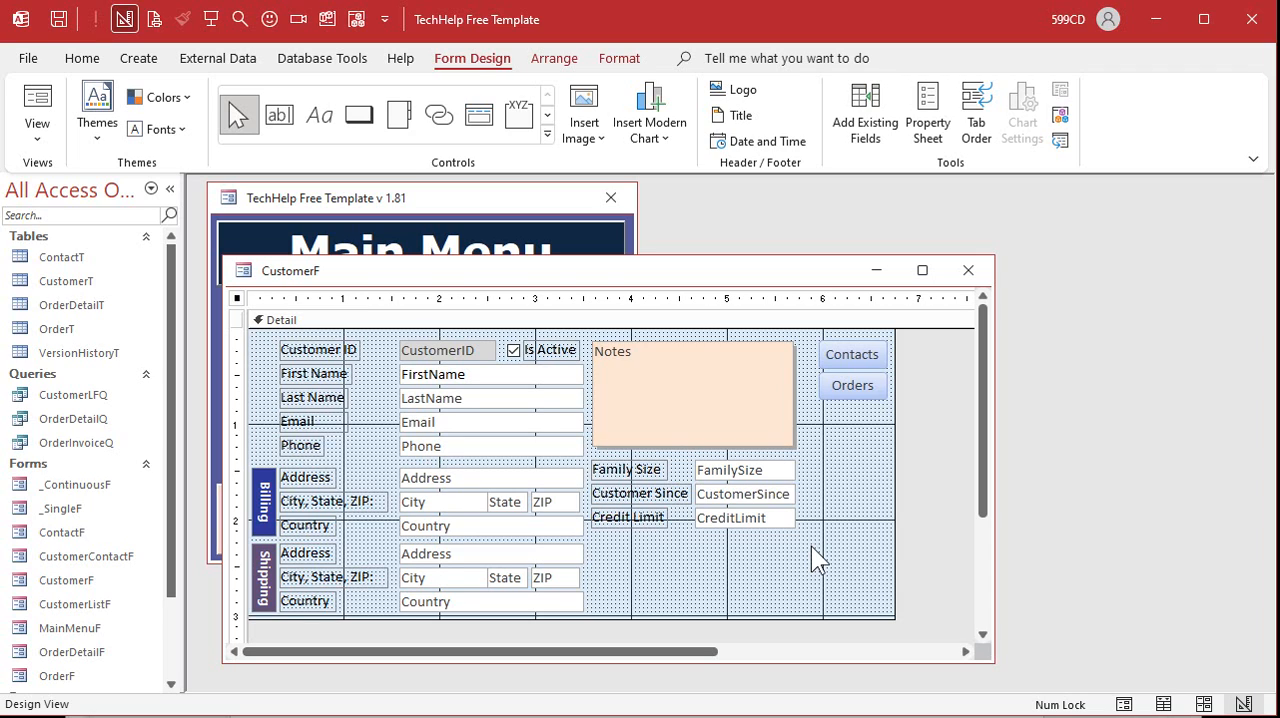
mouse_move(818, 558)
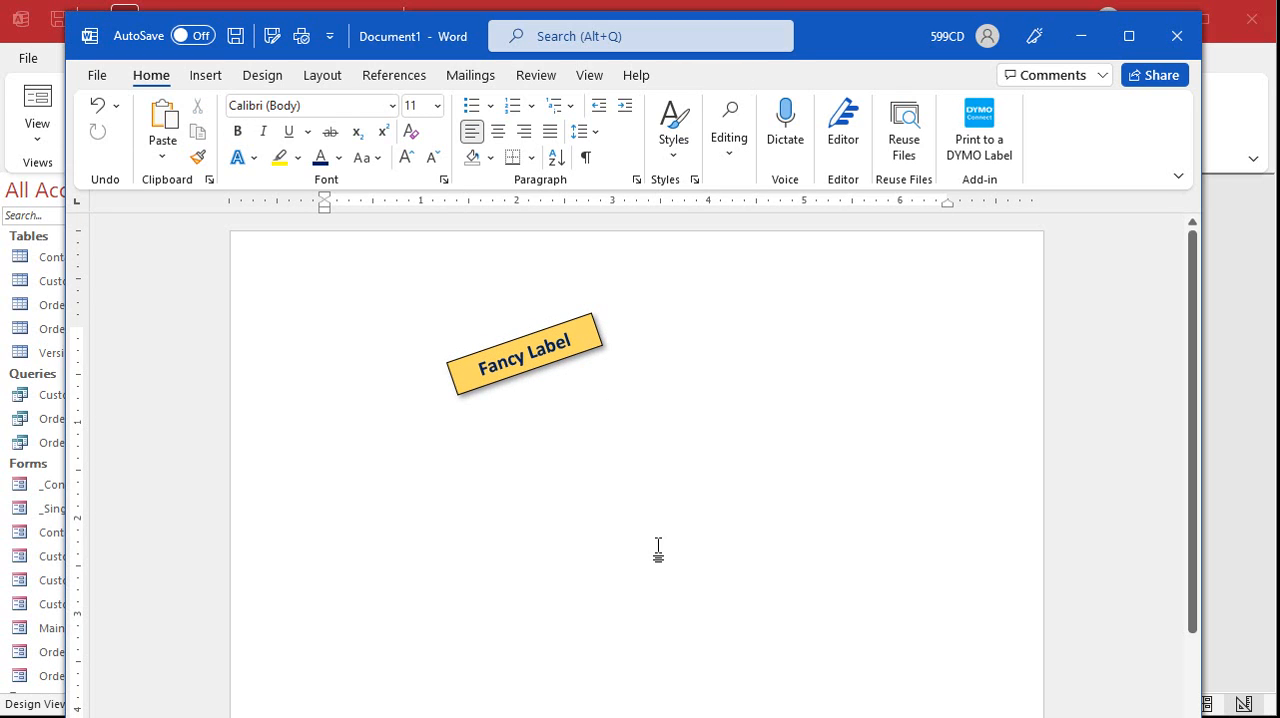
left_click_drag(436, 310, 617, 406)
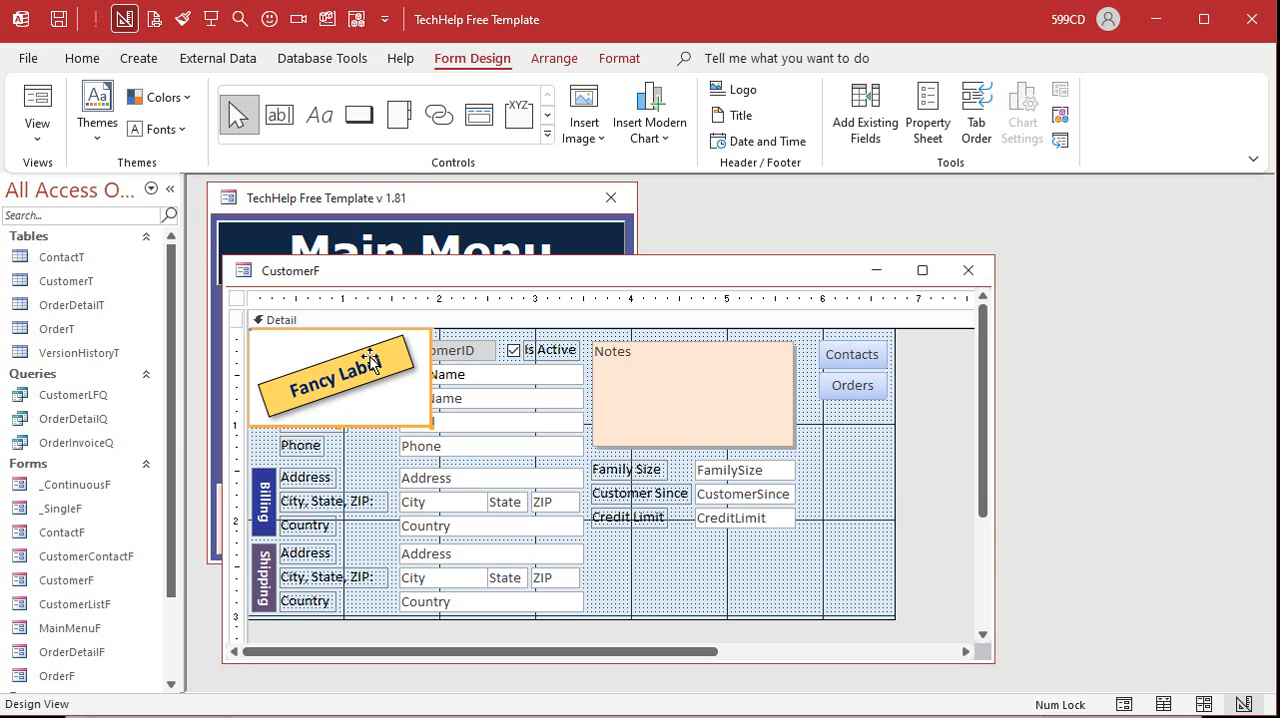
left_click_drag(340, 378, 733, 548)
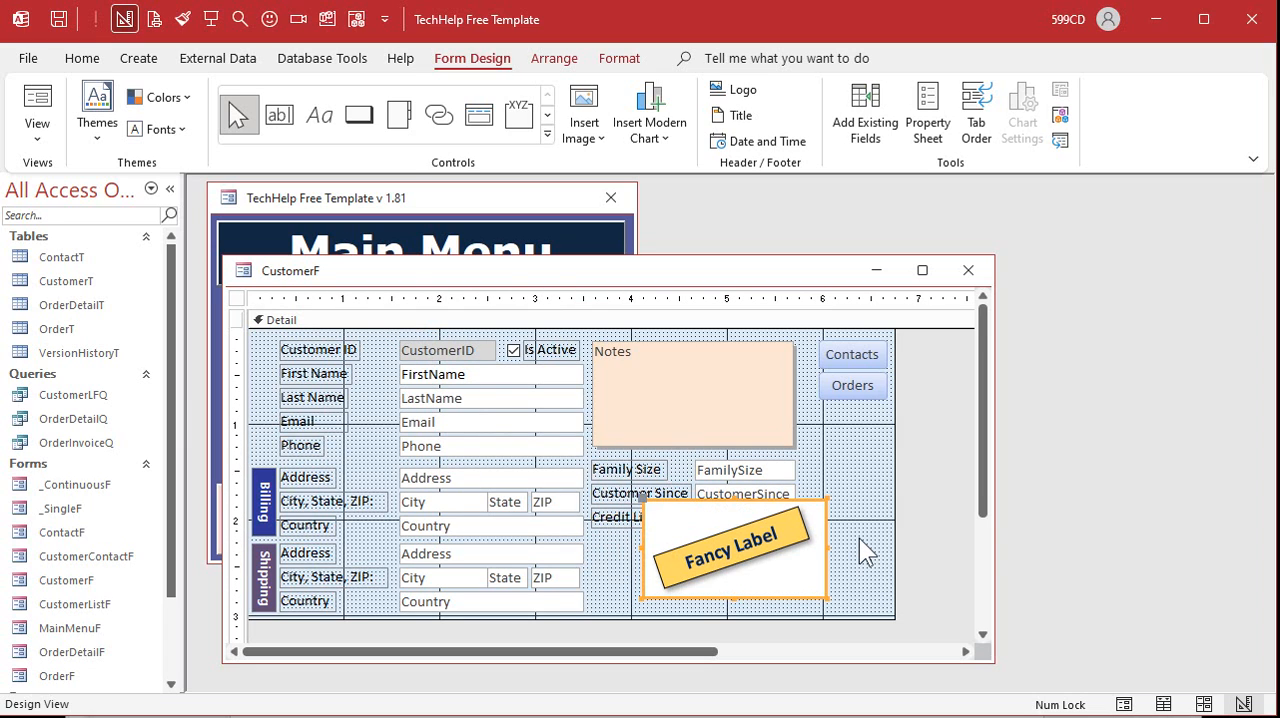
mouse_move(681, 544)
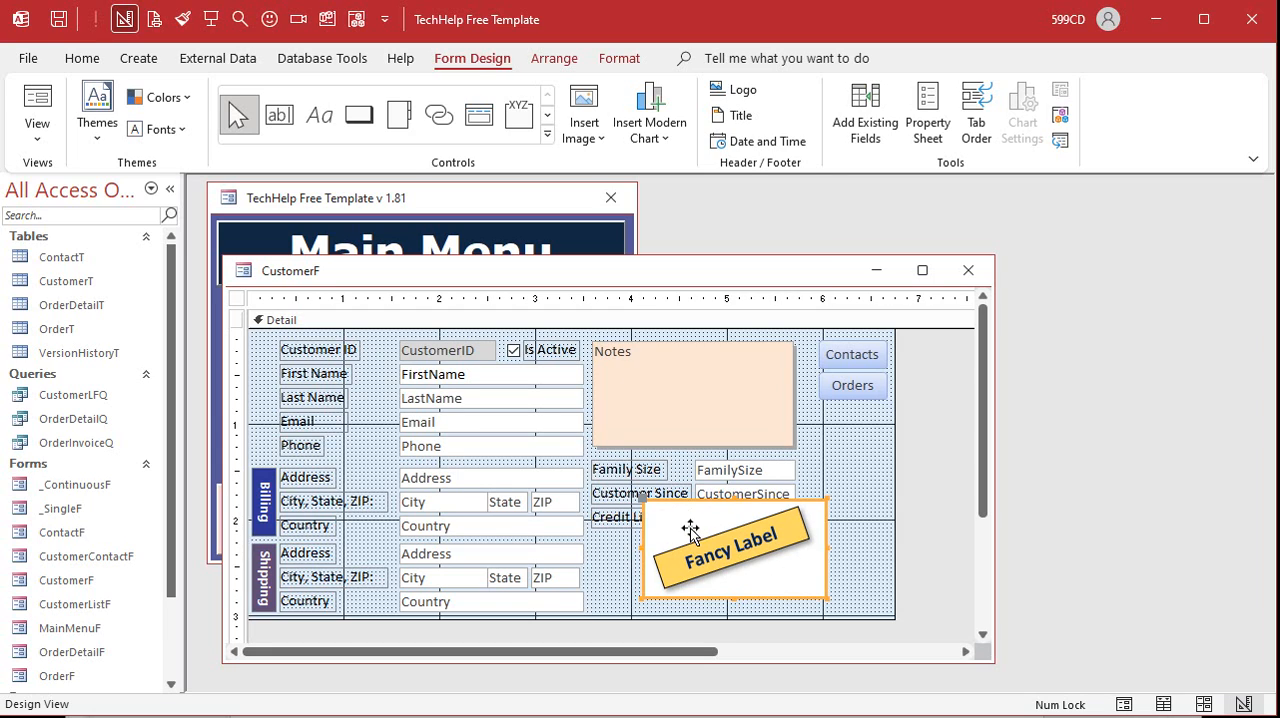
mouse_move(776, 585)
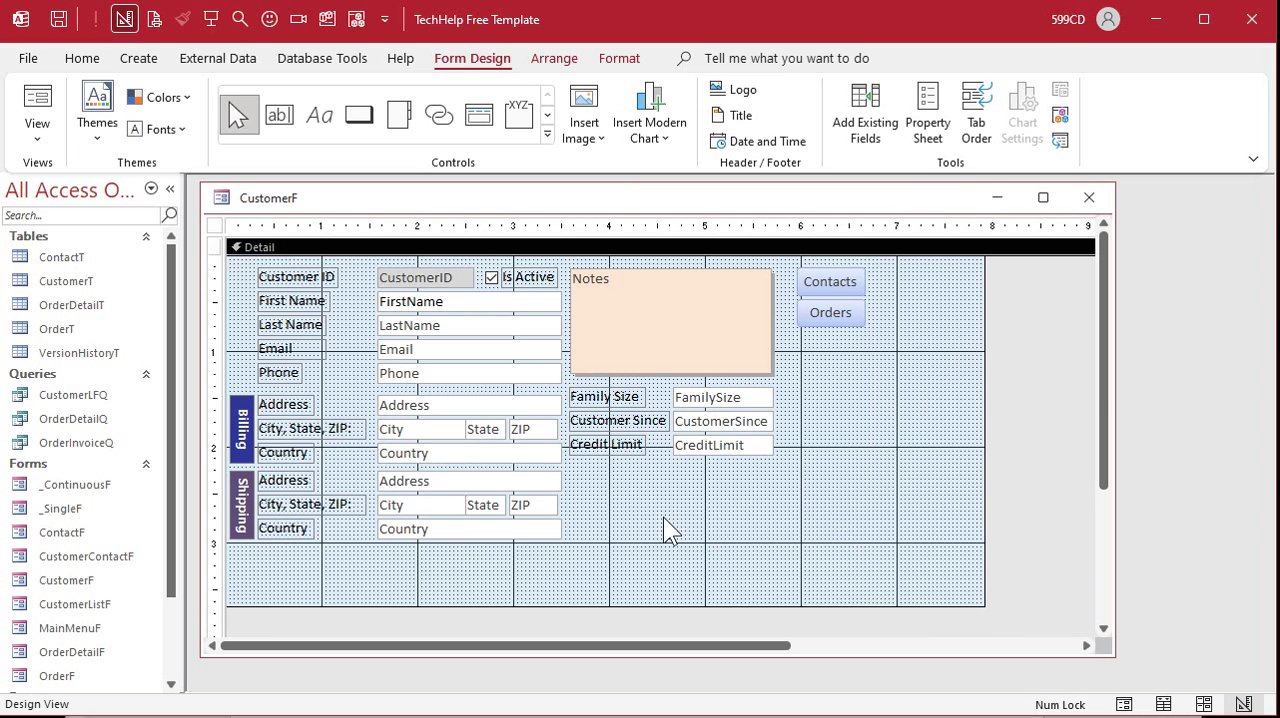
mouse_move(942, 272)
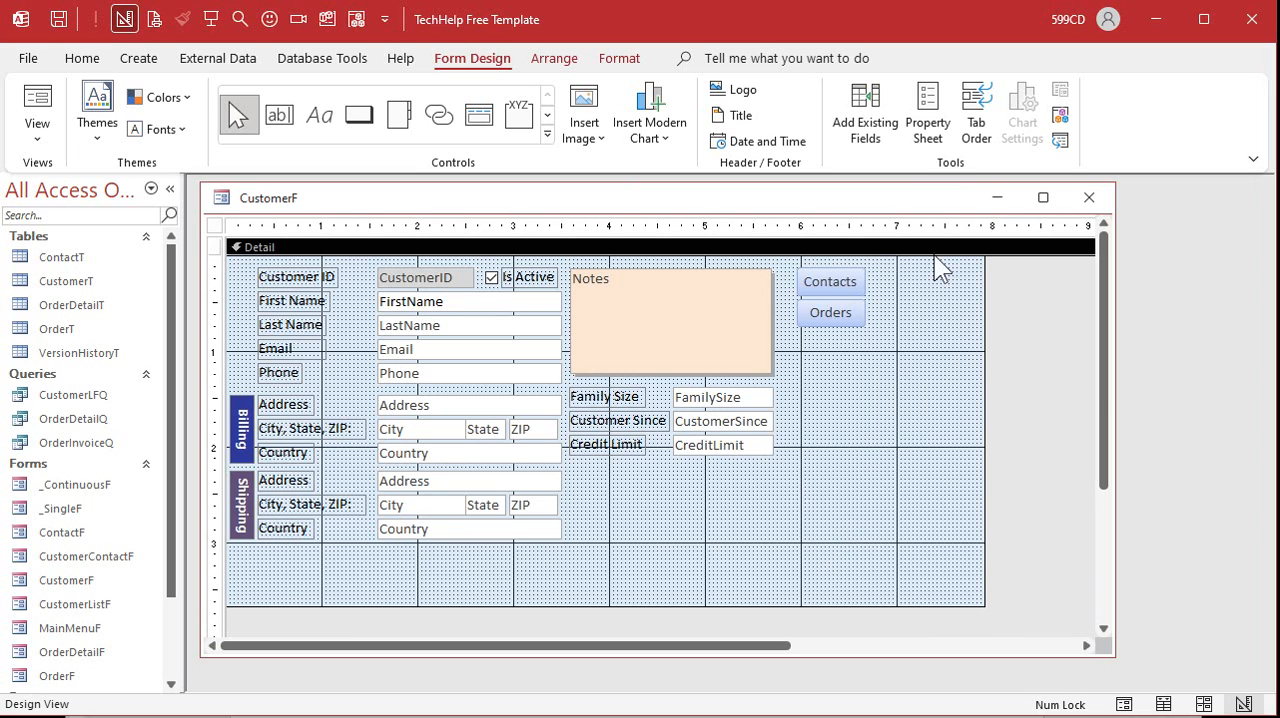
- Back in Word, snip a rectangle around the rotated Fancy Label on its blue shape
left_click(37, 103)
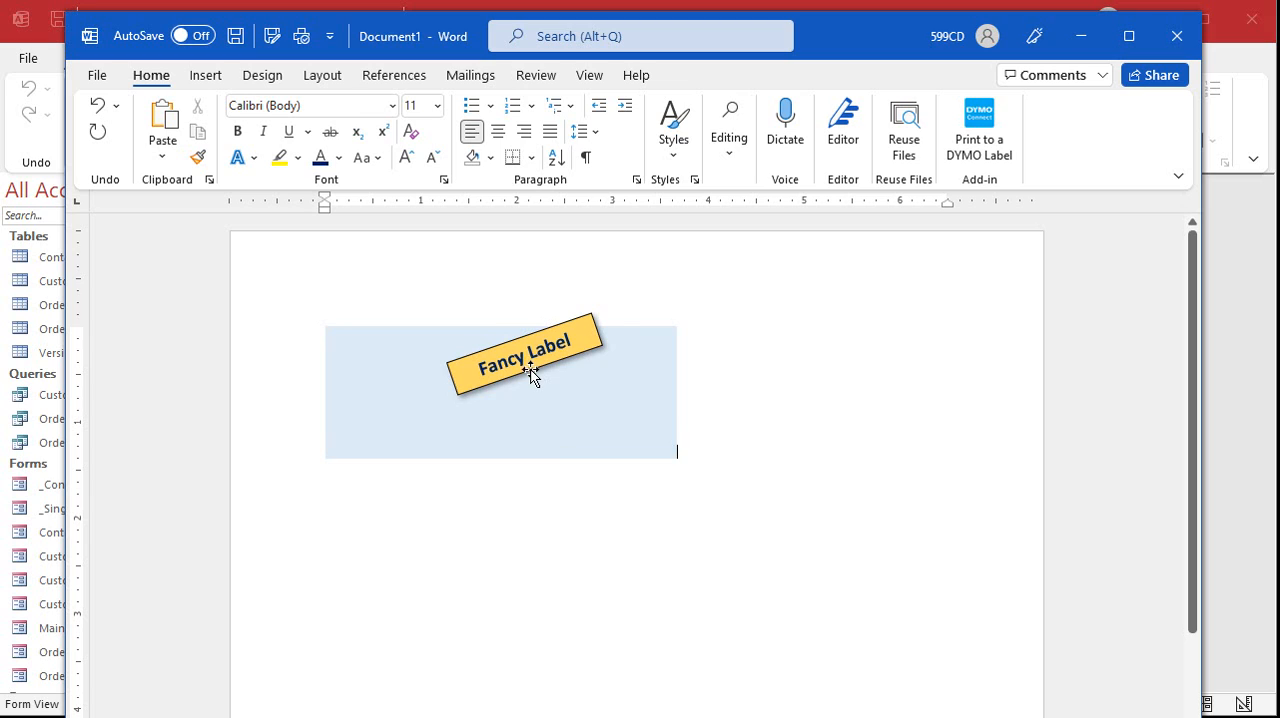
left_click(528, 375)
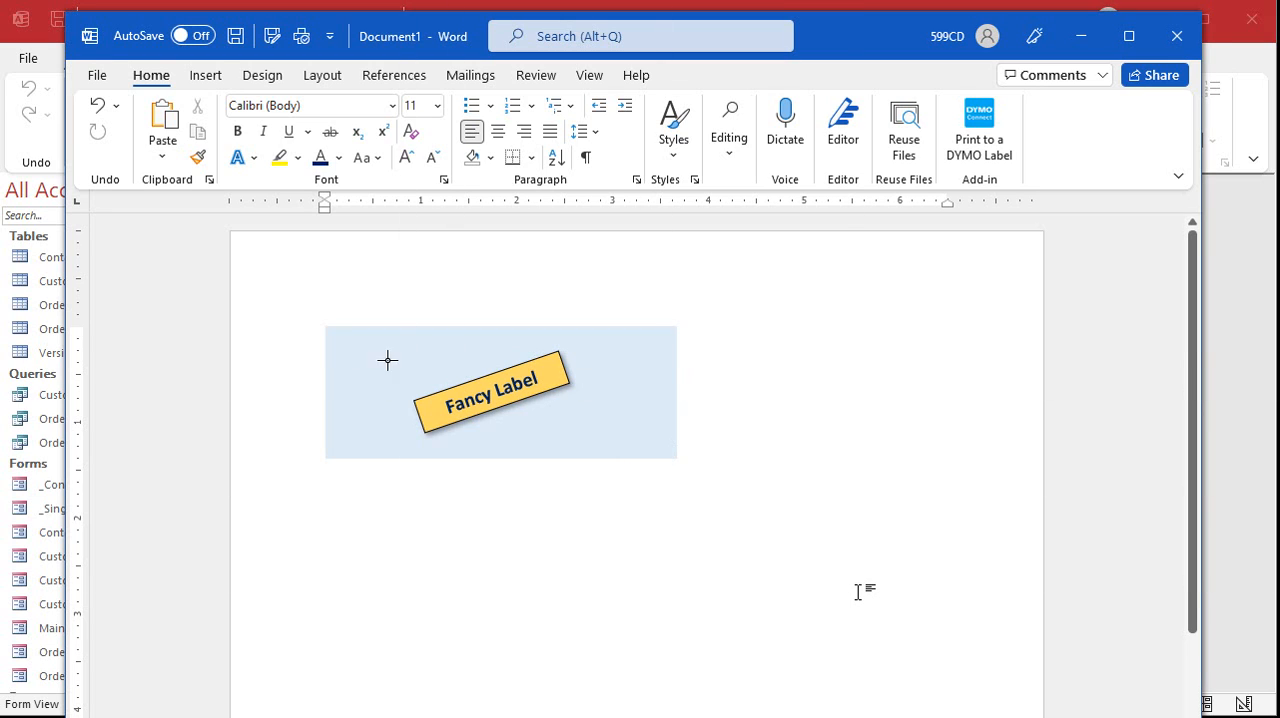
left_click_drag(405, 360, 578, 442)
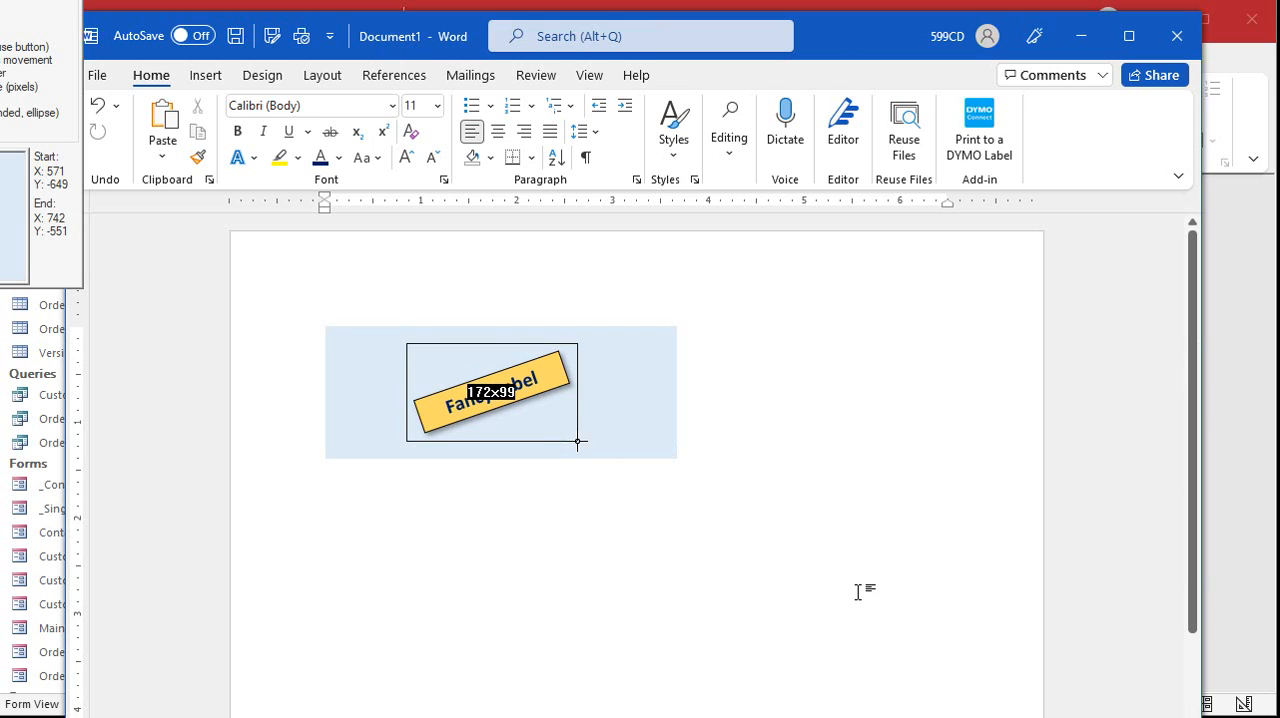
left_click(862, 594)
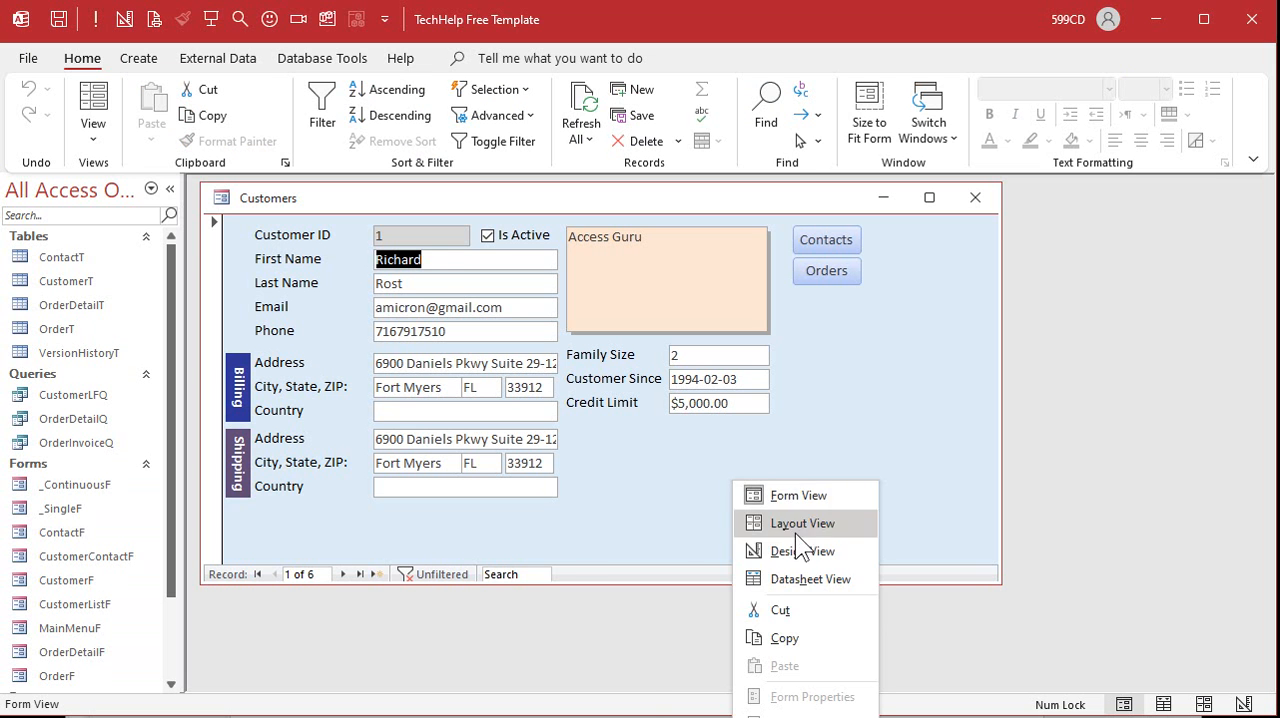
- In Design View, drag the snapped picture below Credit Limit and set Special Effect to Flat
left_click(802, 551)
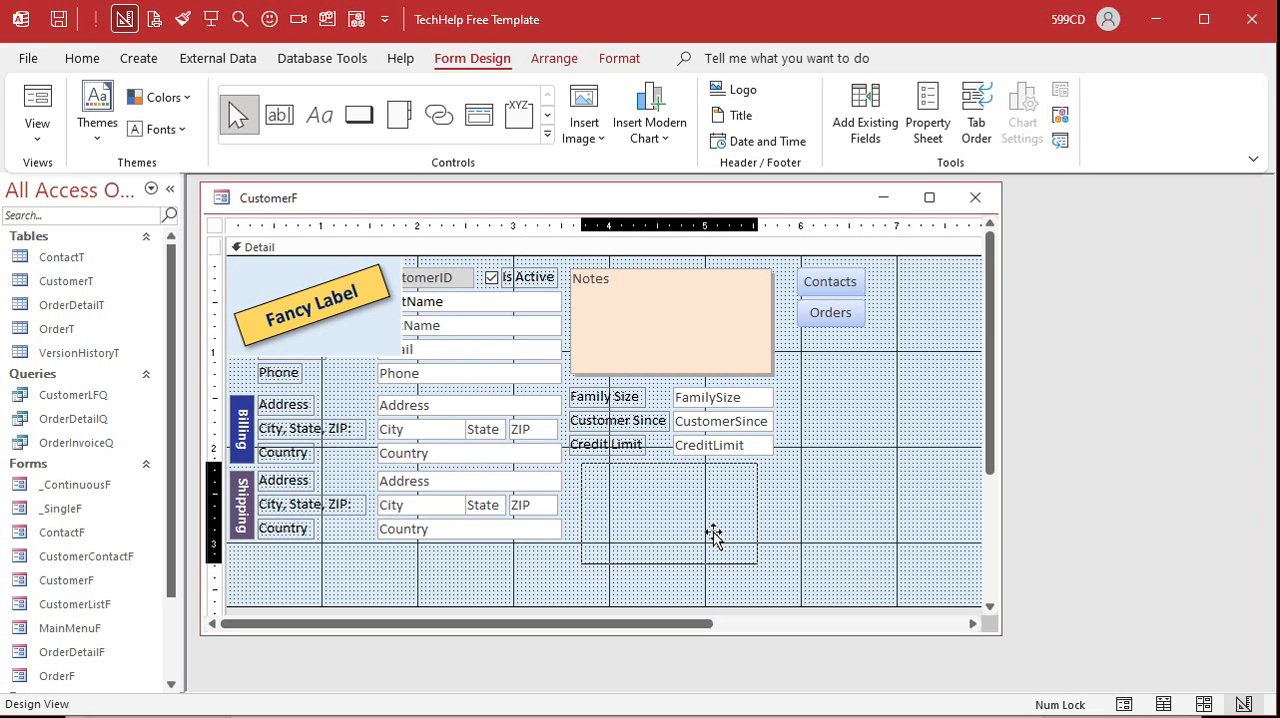
left_click_drag(310, 300, 668, 515)
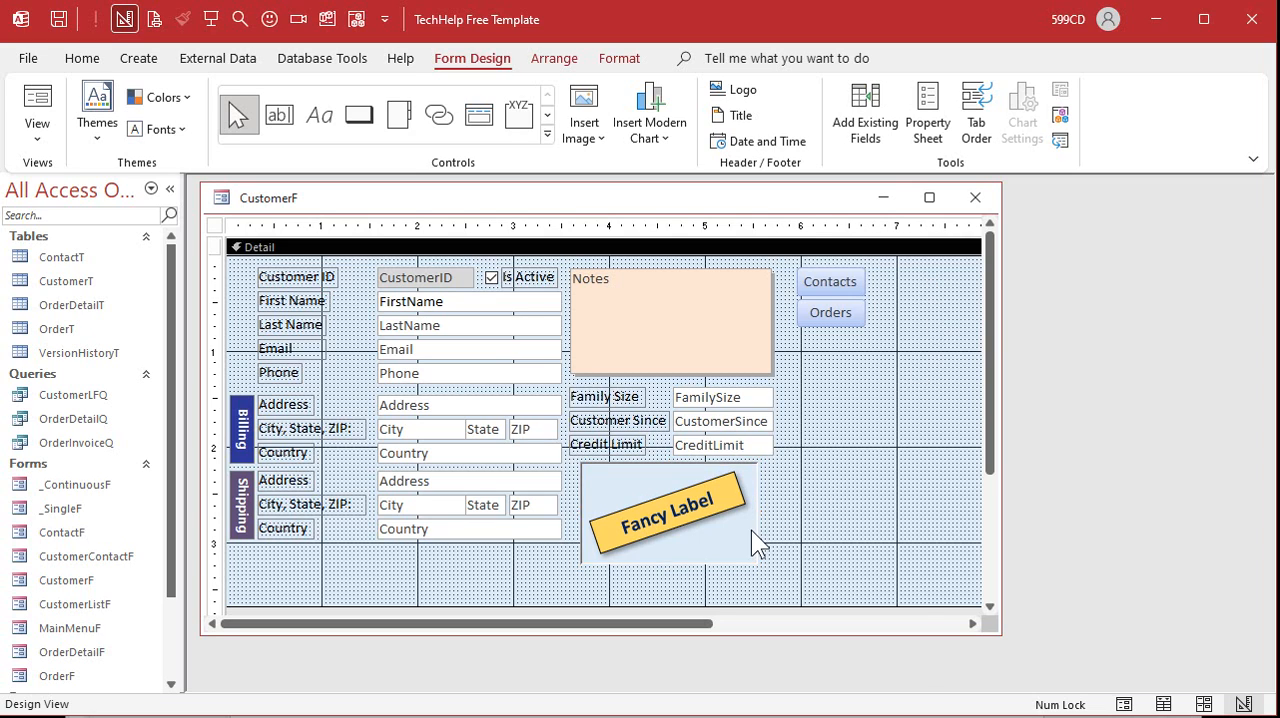
left_click(665, 510)
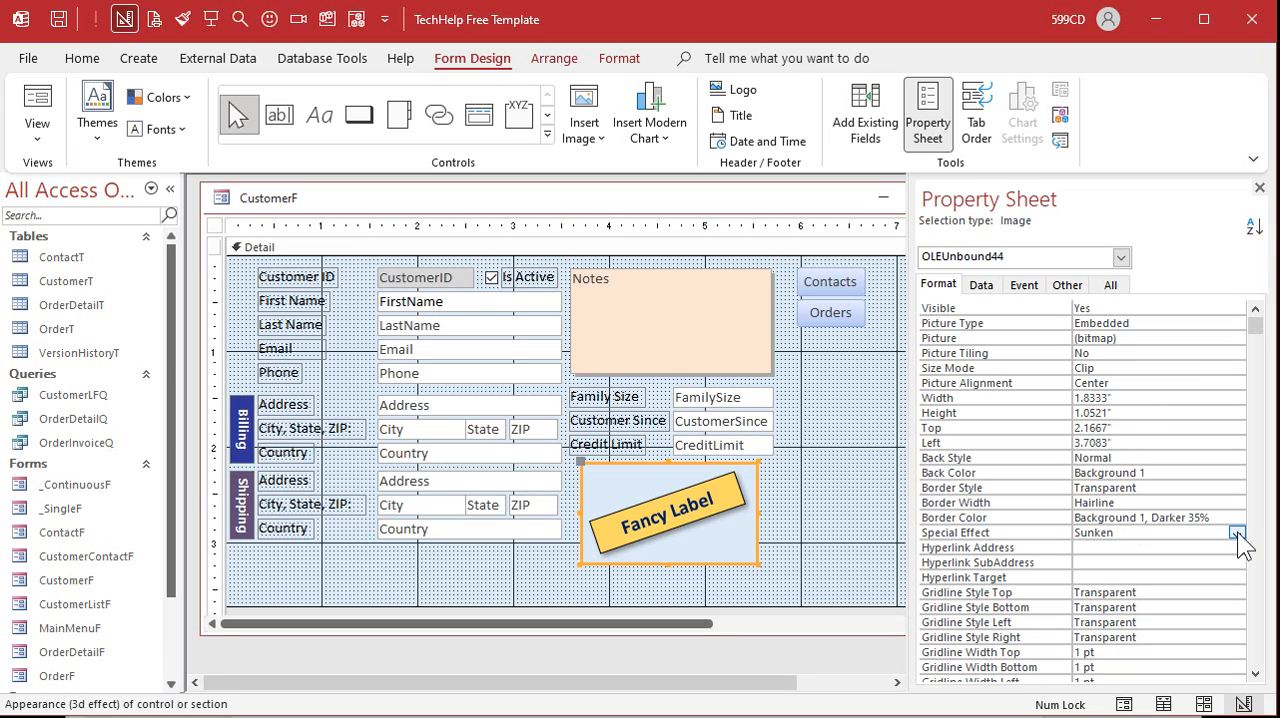
left_click(1239, 533)
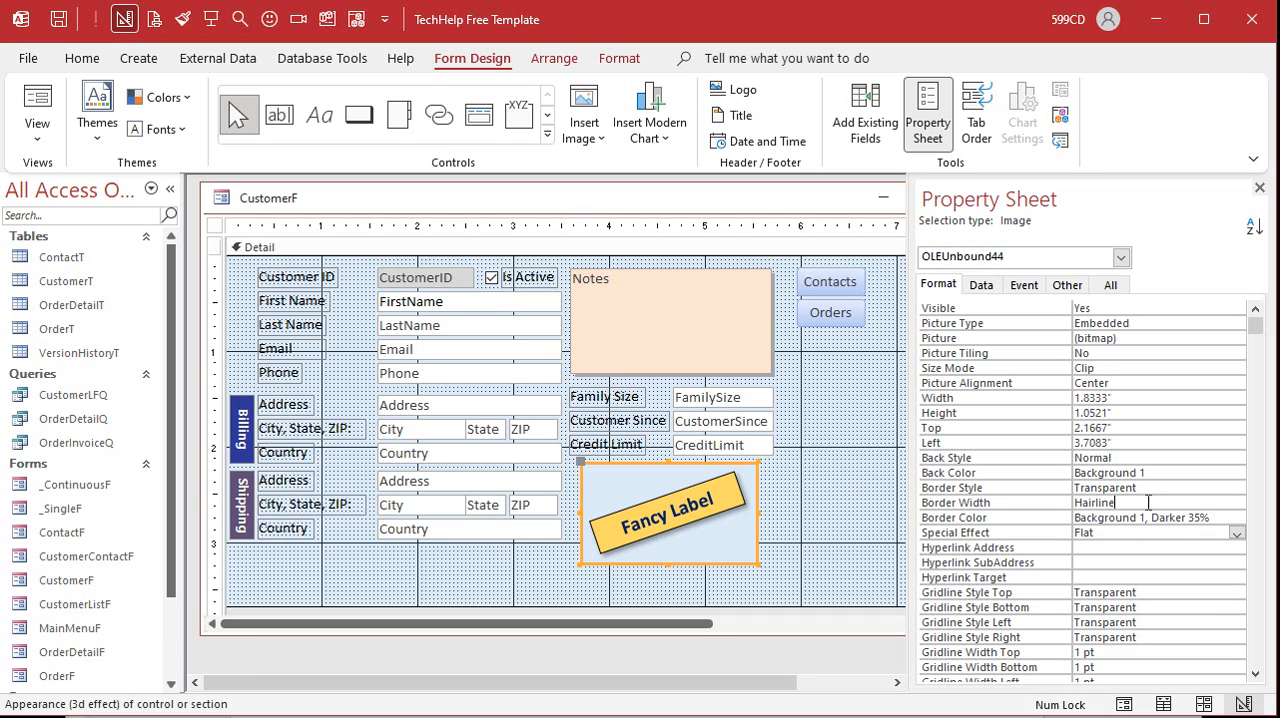
left_click(1243, 503)
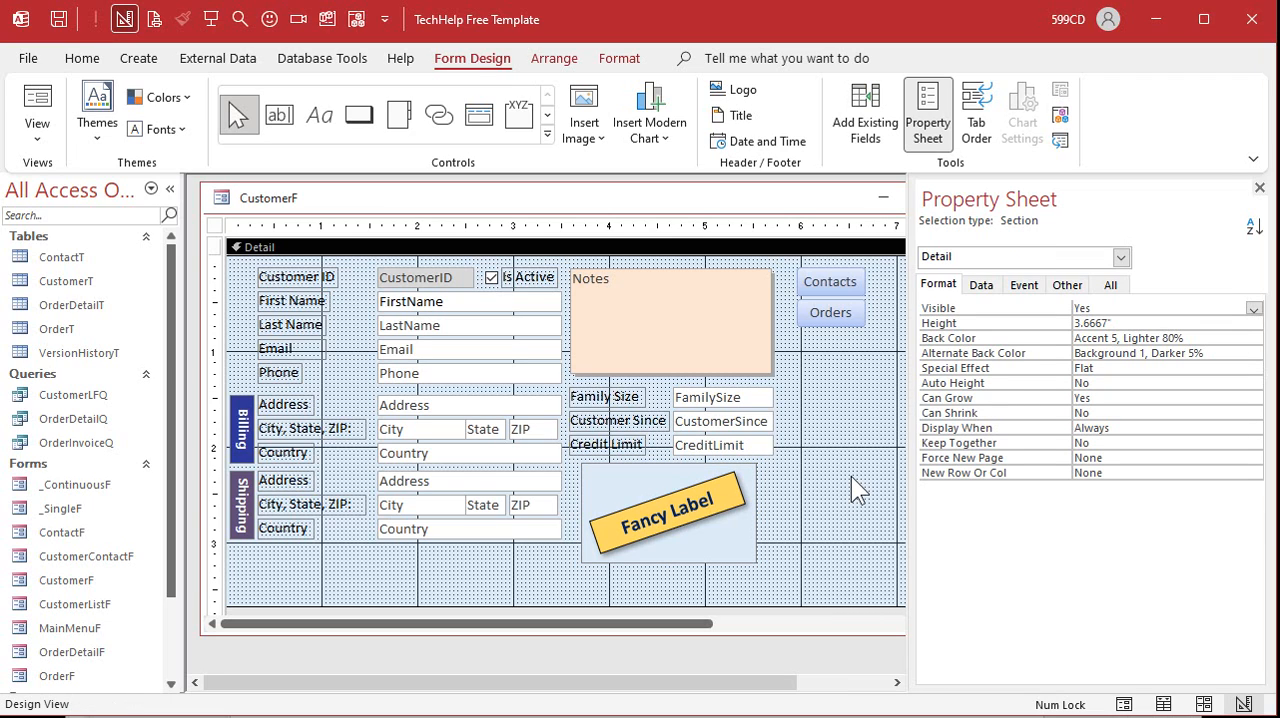
left_click(1257, 188)
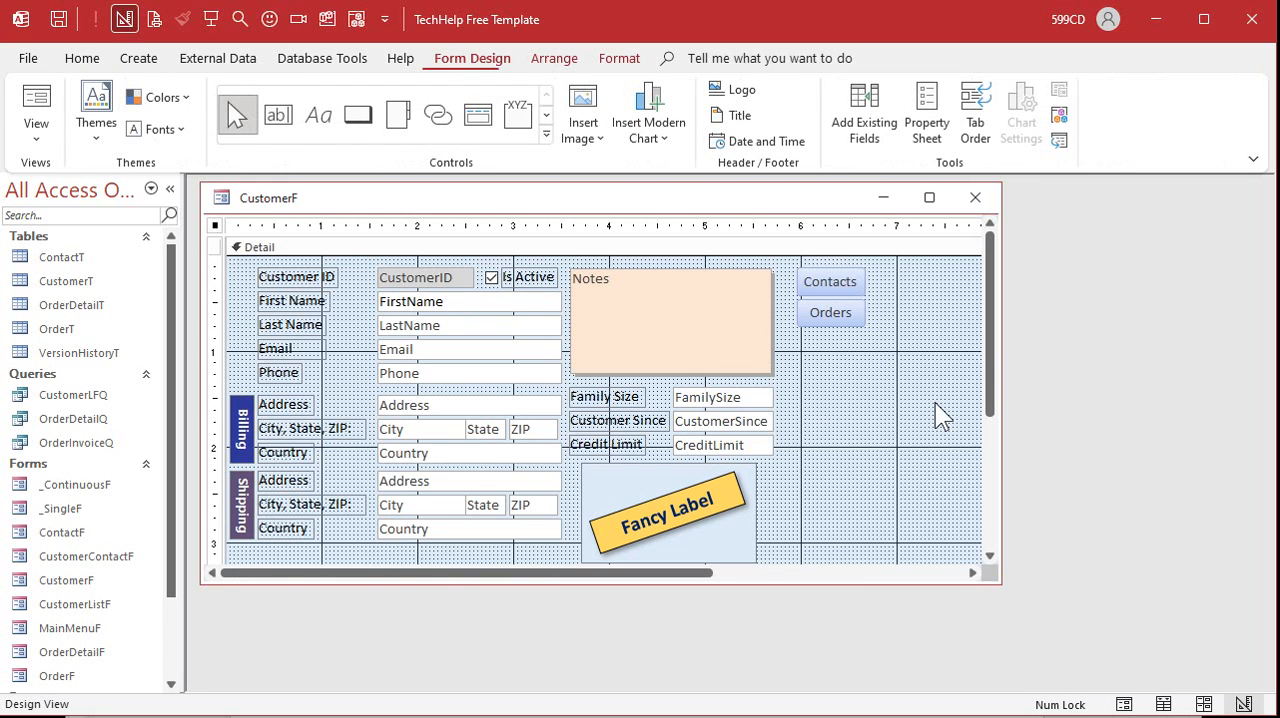
- Copy the Detail Back Color into the picture's Border Color, then close the form
left_click(666, 513)
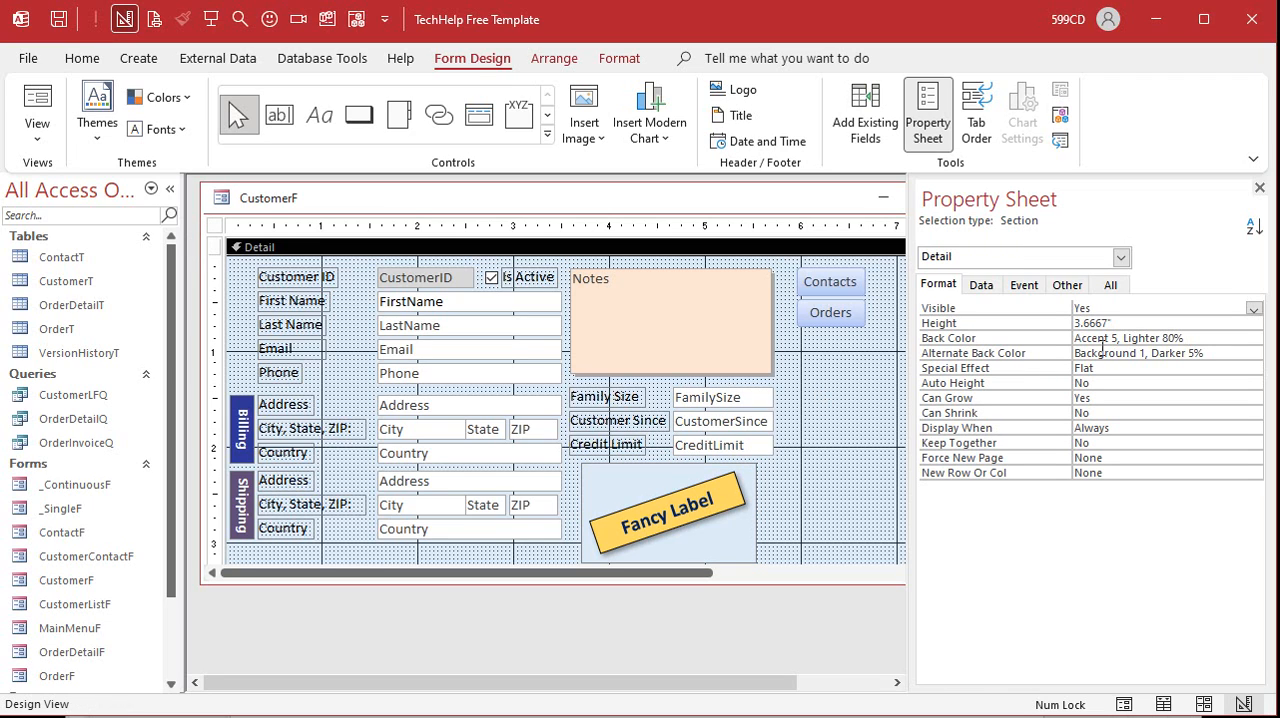
left_click(1160, 337)
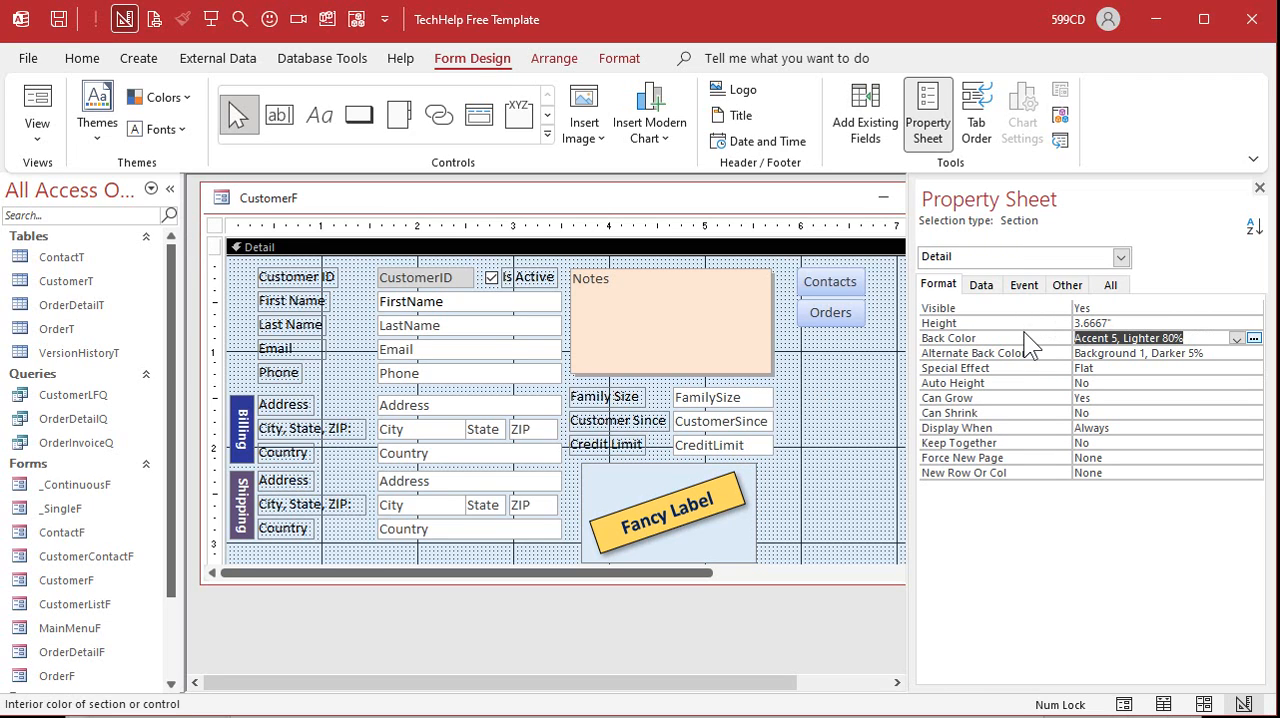
mouse_move(1053, 345)
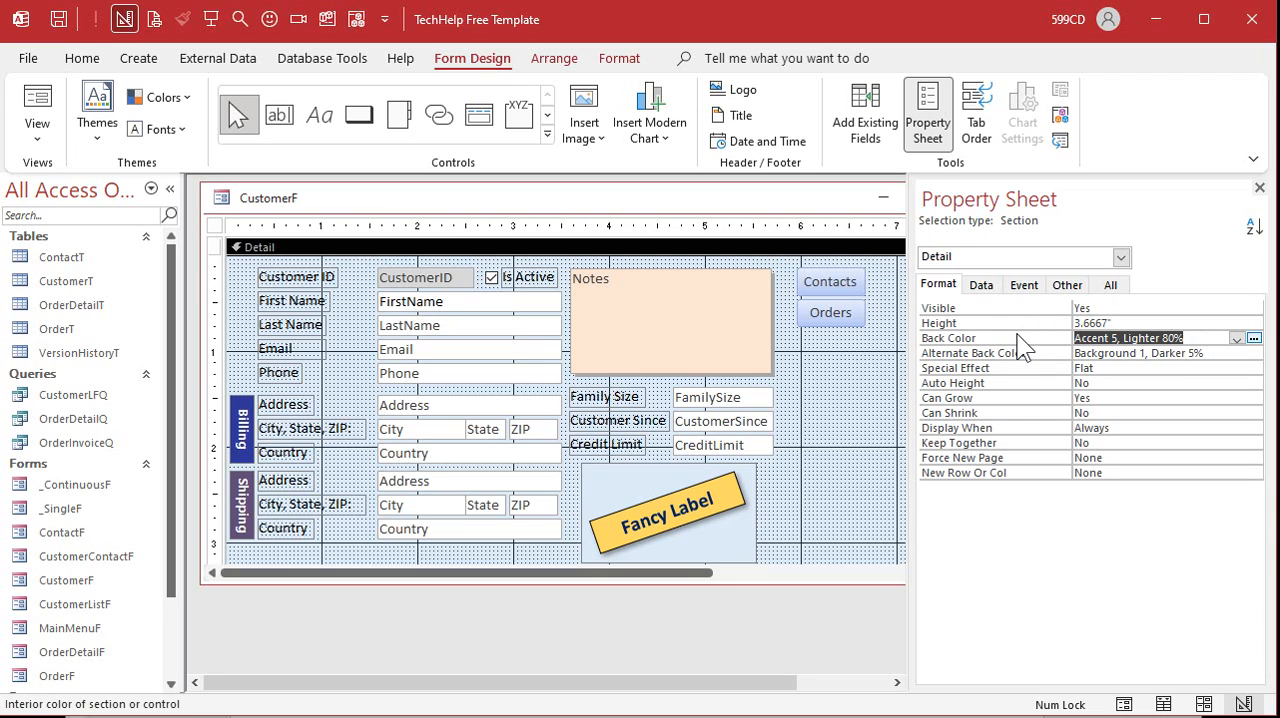
left_click(665, 513)
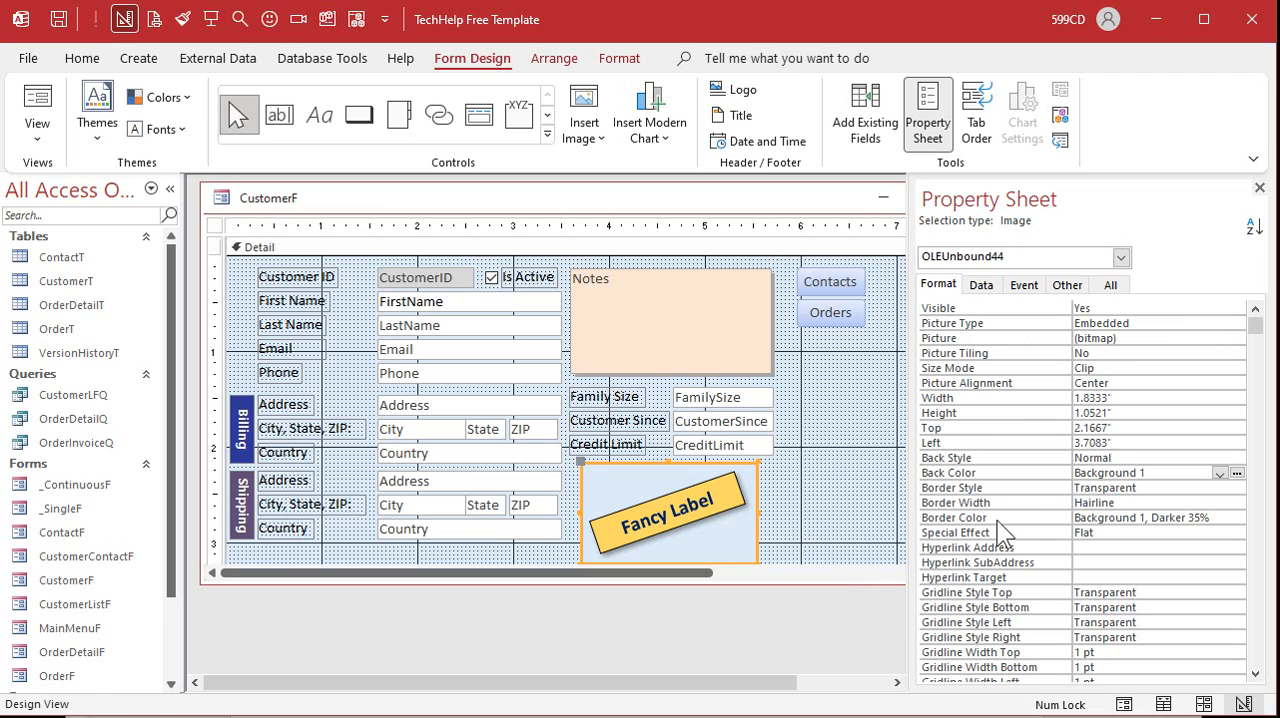
left_click(1219, 518)
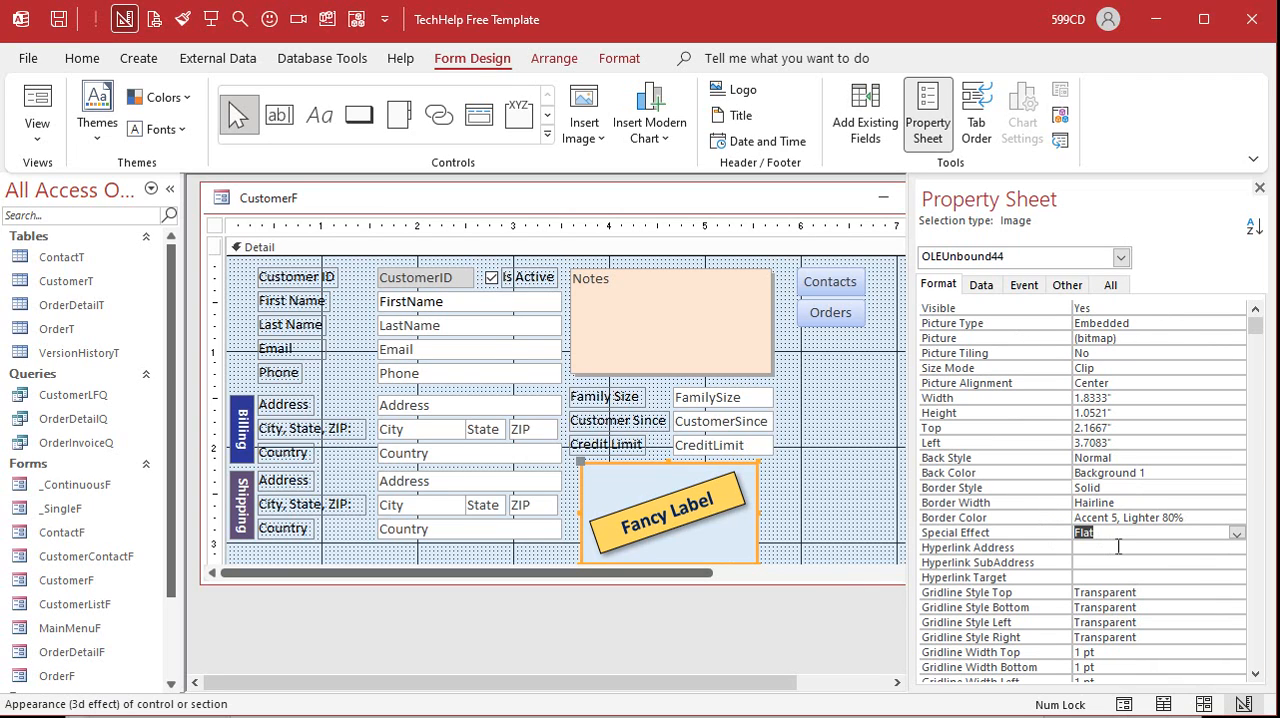
left_click(1257, 188)
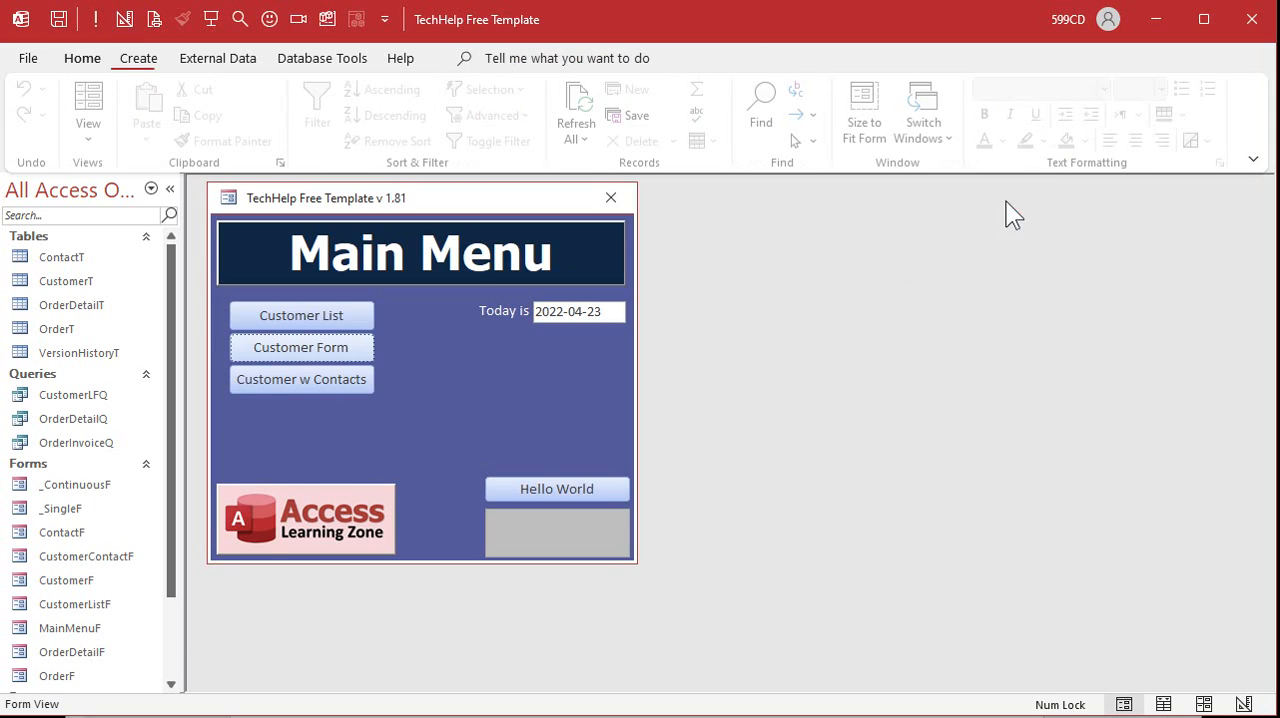
- Open the Customers form in Form View to view the tilted Fancy Label on the background
left_click(301, 347)
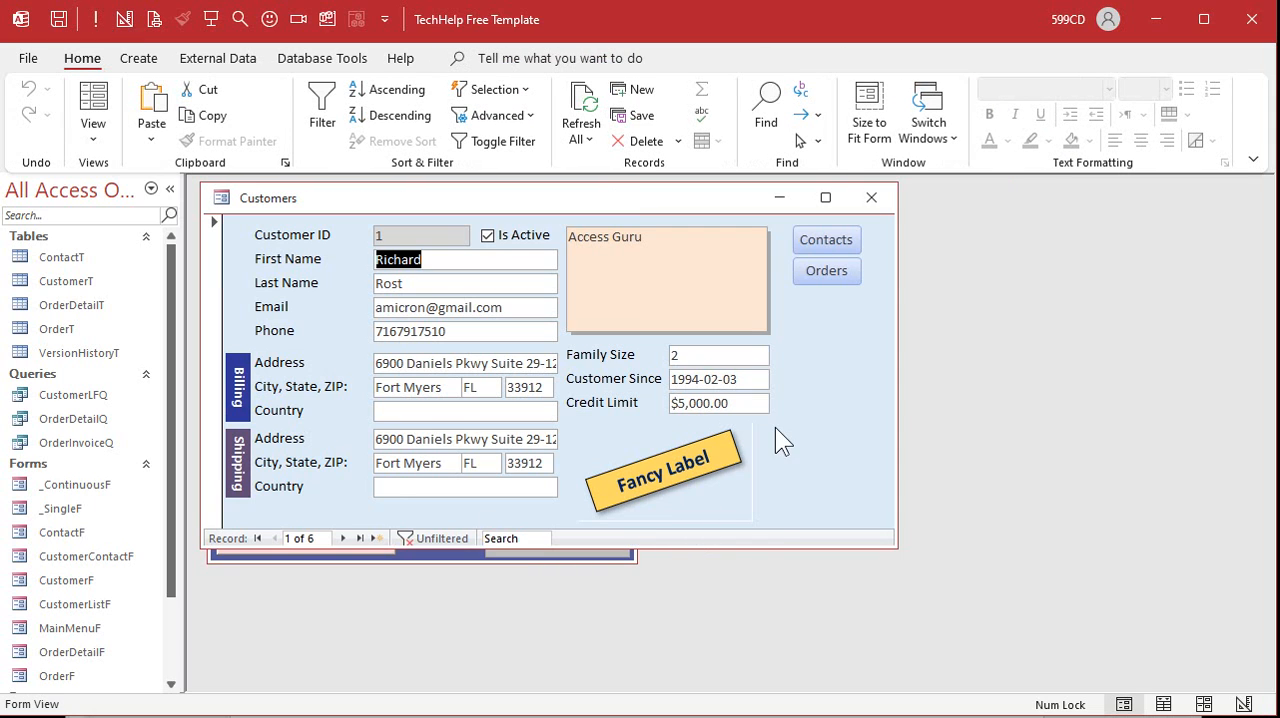
right_click(782, 440)
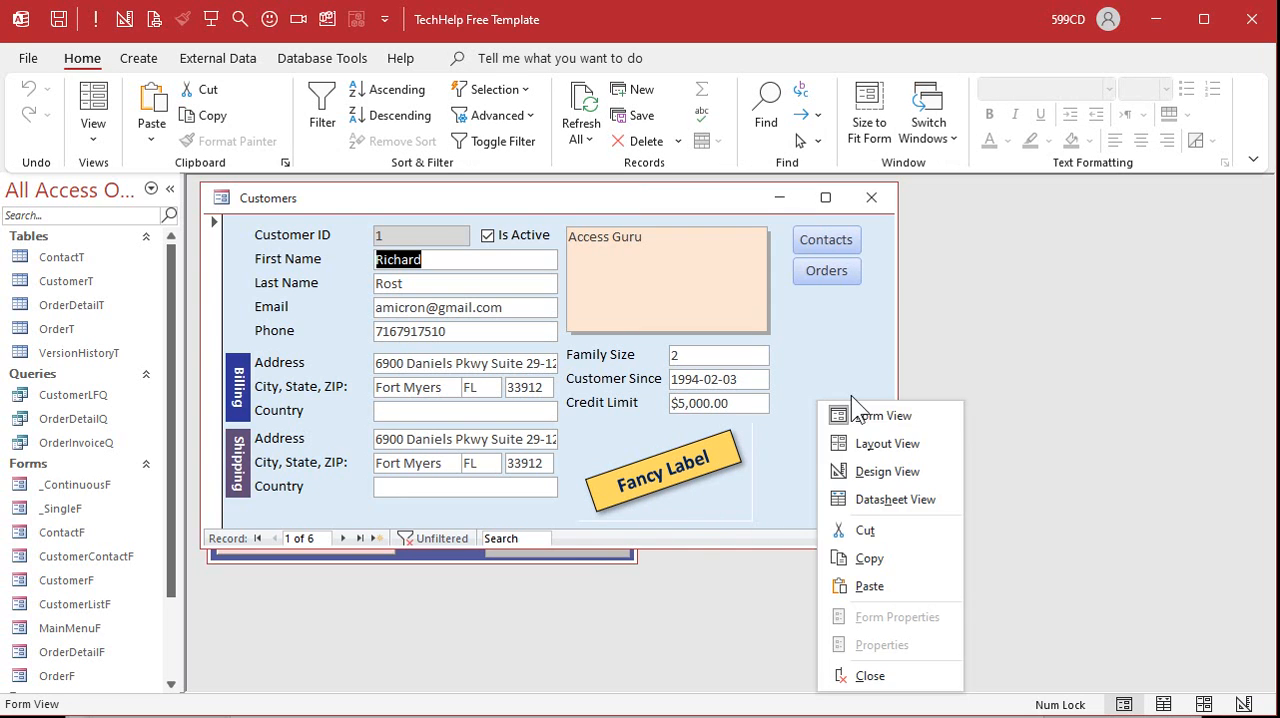
left_click(887, 471)
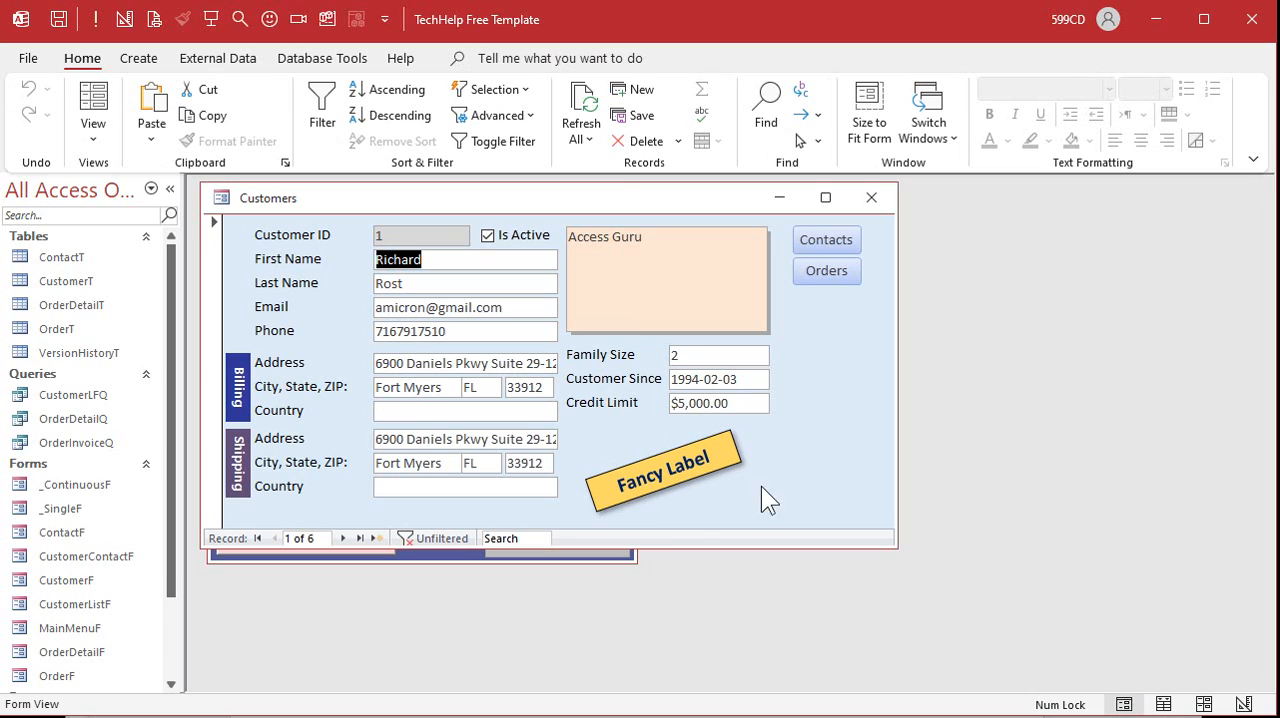
mouse_move(700, 513)
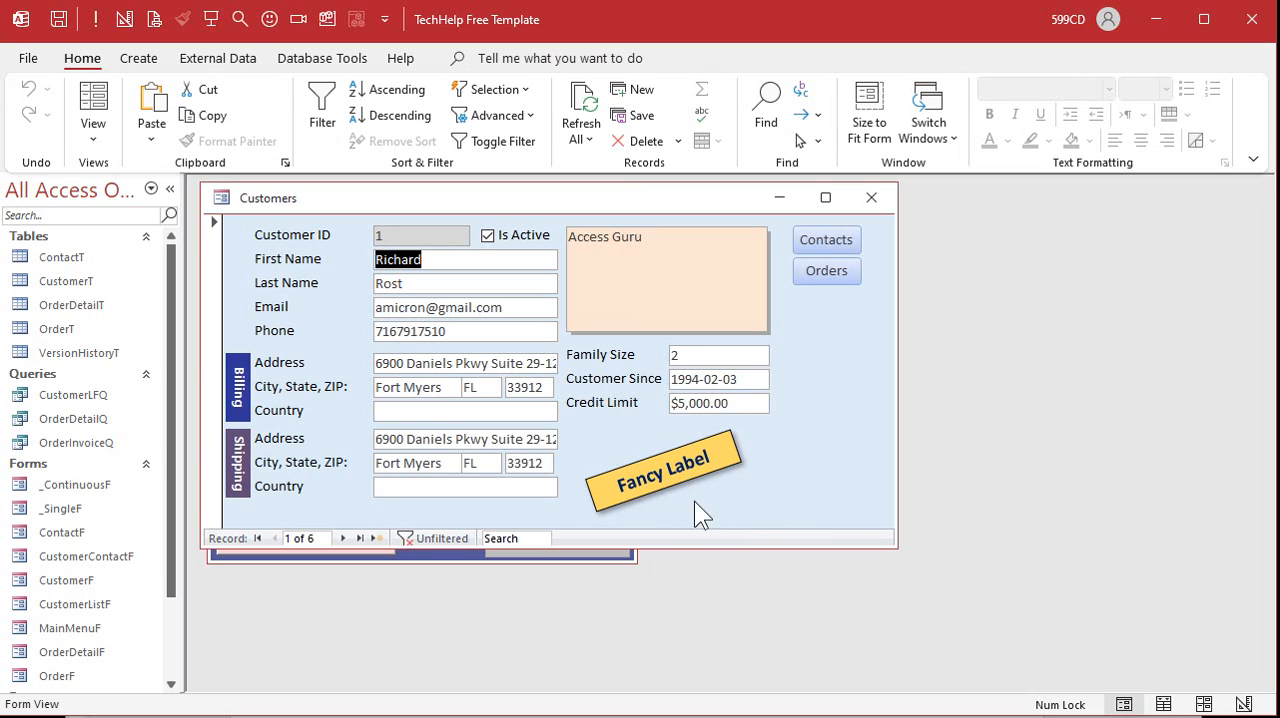
mouse_move(862, 381)
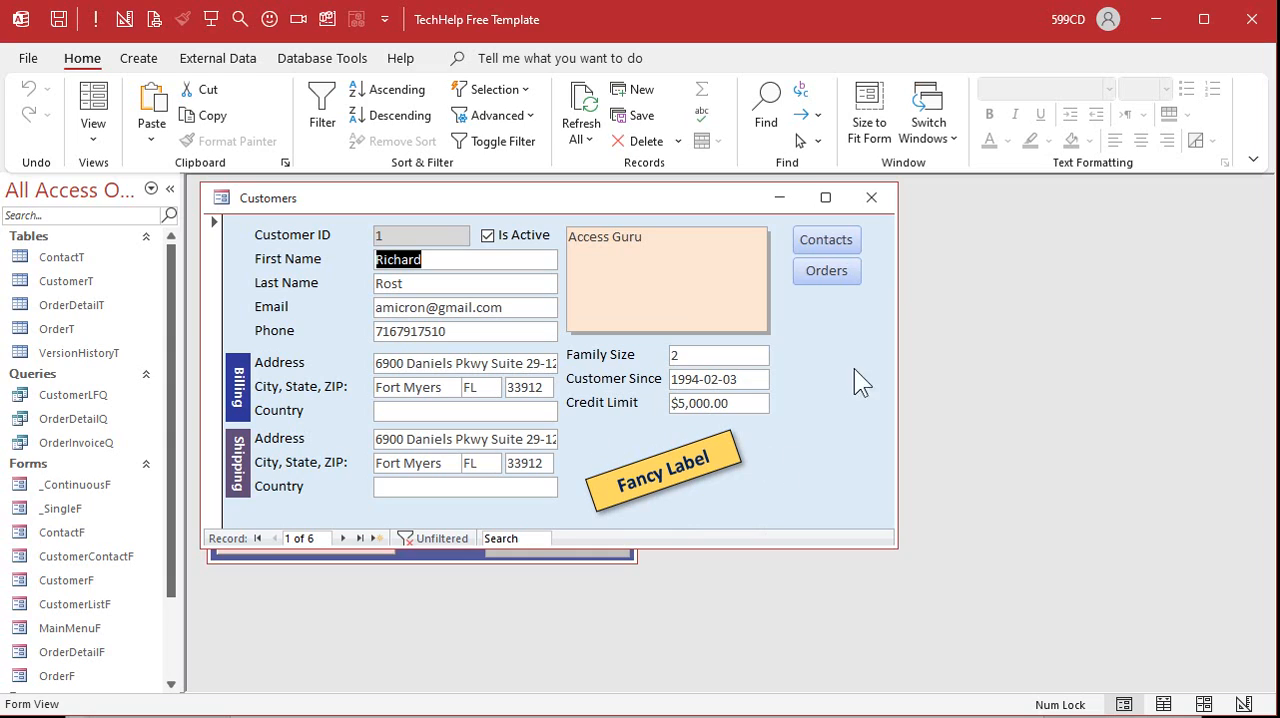
mouse_move(828, 463)
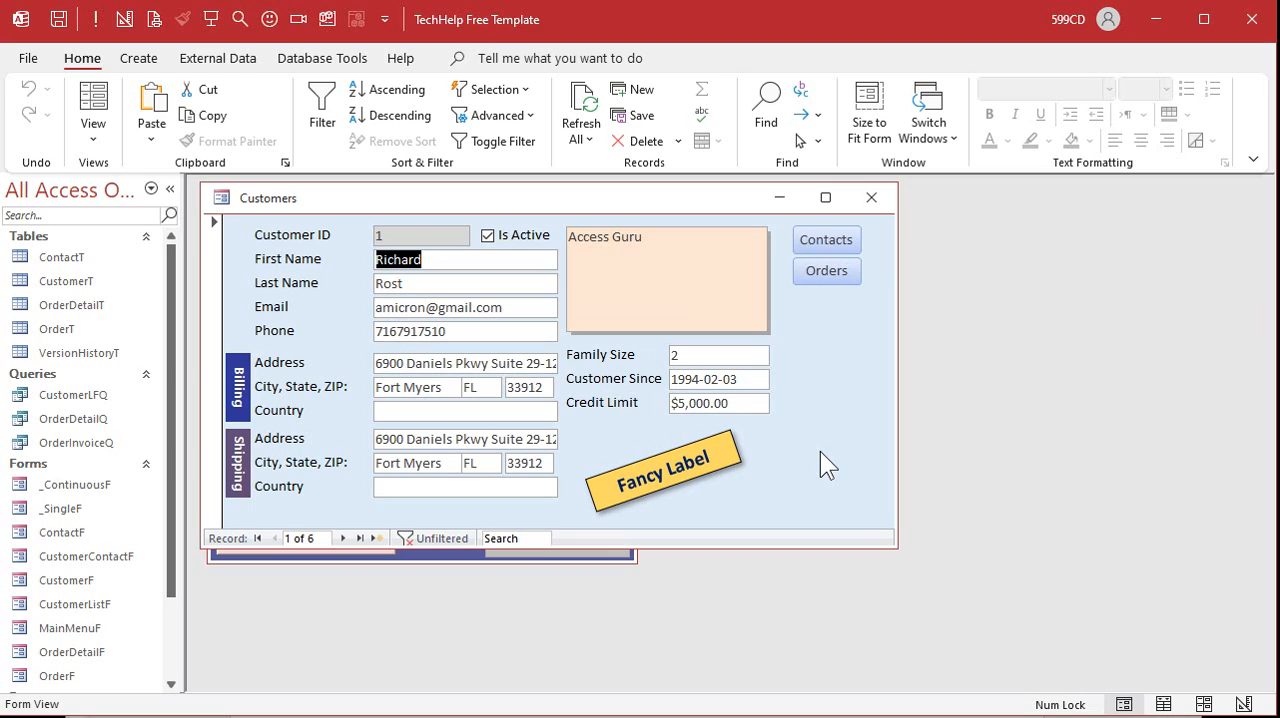
mouse_move(707, 494)
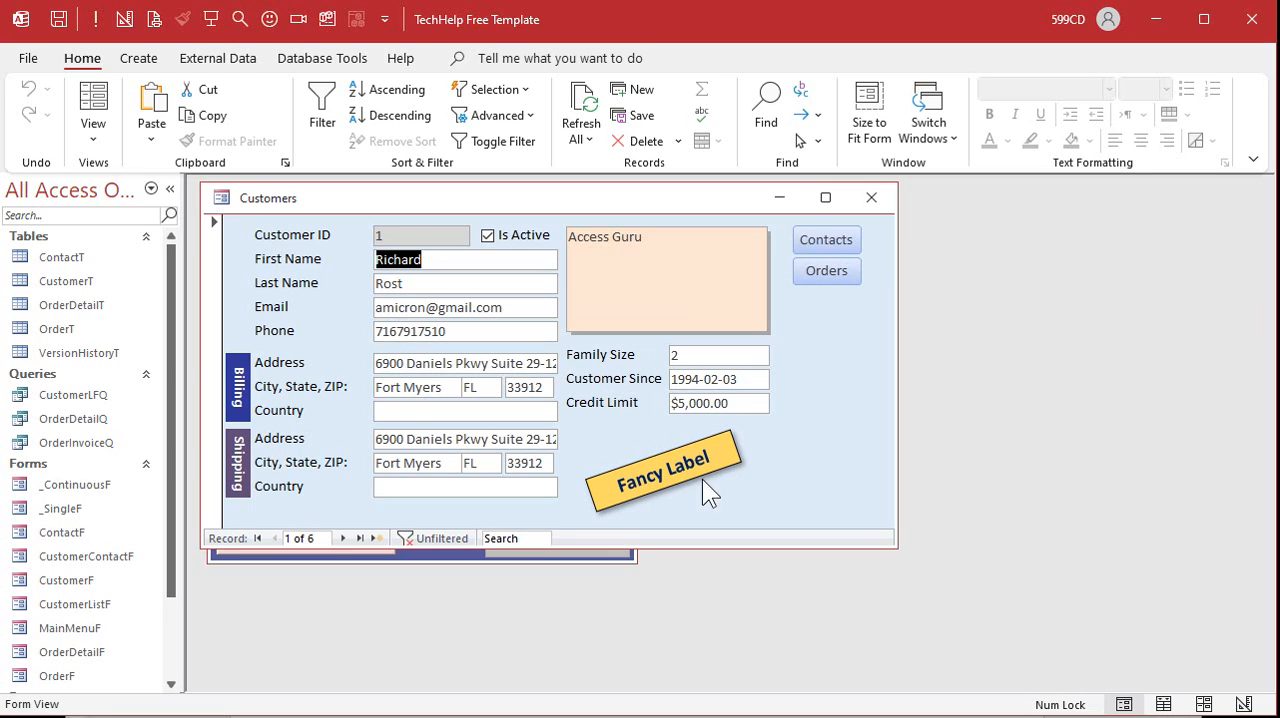
mouse_move(815, 410)
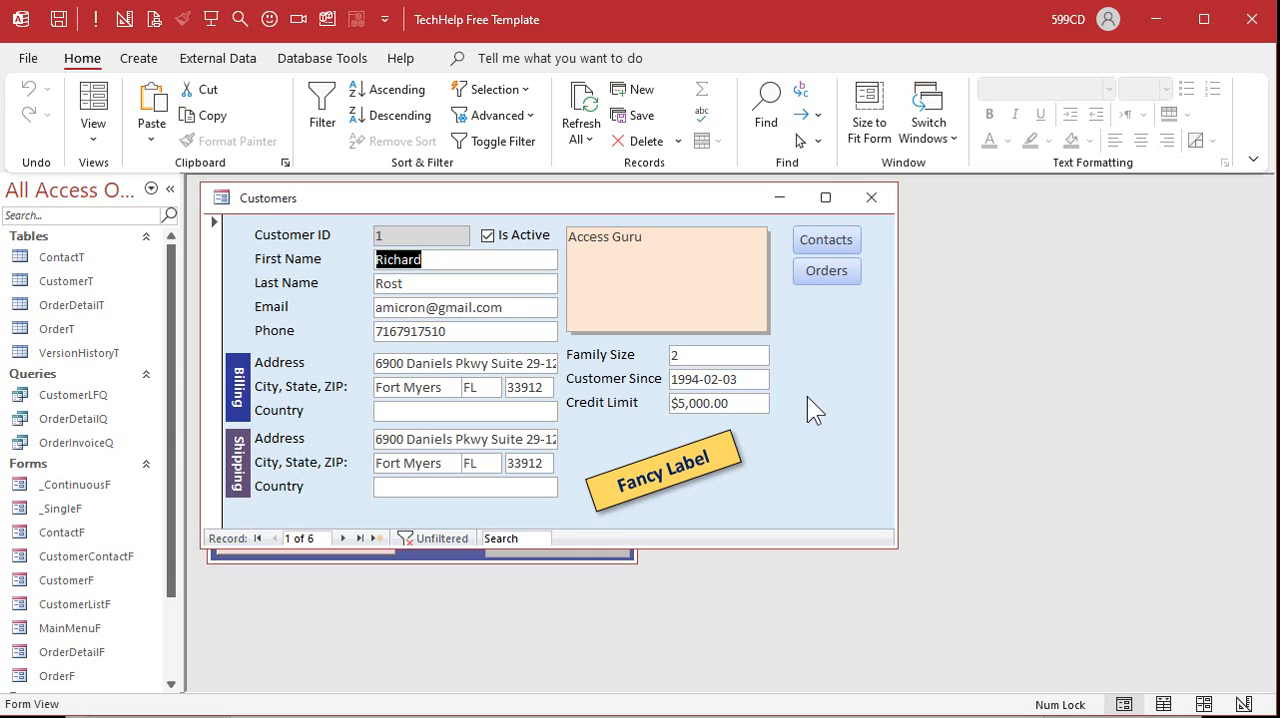